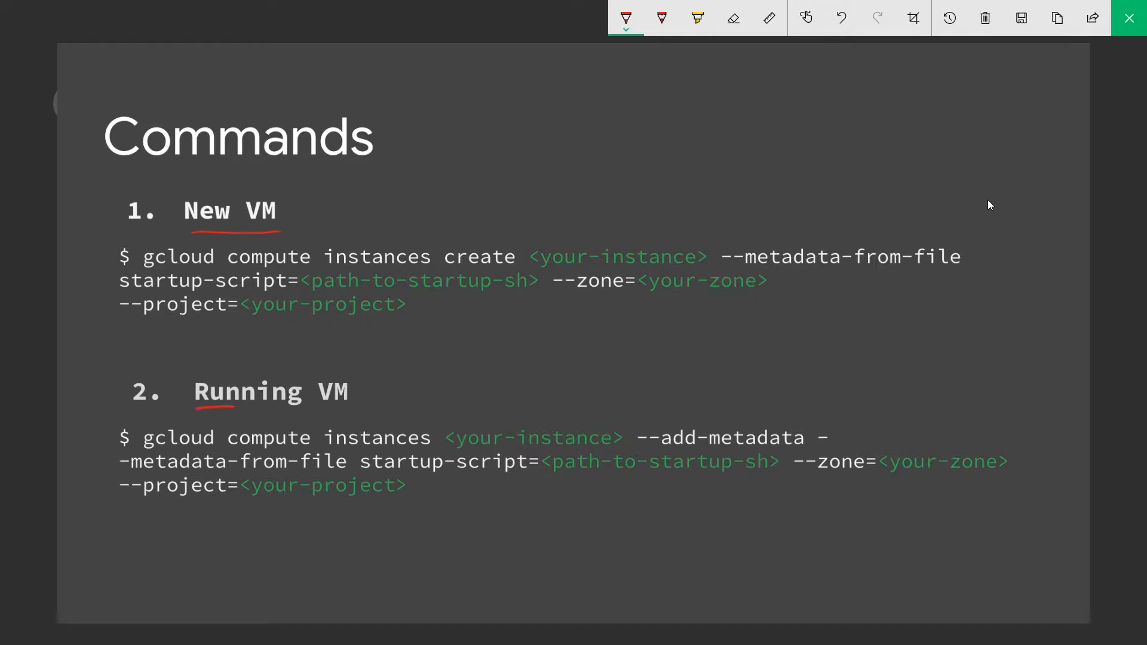
Underline in red the VM headings, gcloud subcommands, startup-script path, zone/project placeholders and metadata flags.
{"action": "left_click_drag", "start_coordinate": [194, 403], "coordinate": [348, 406]}
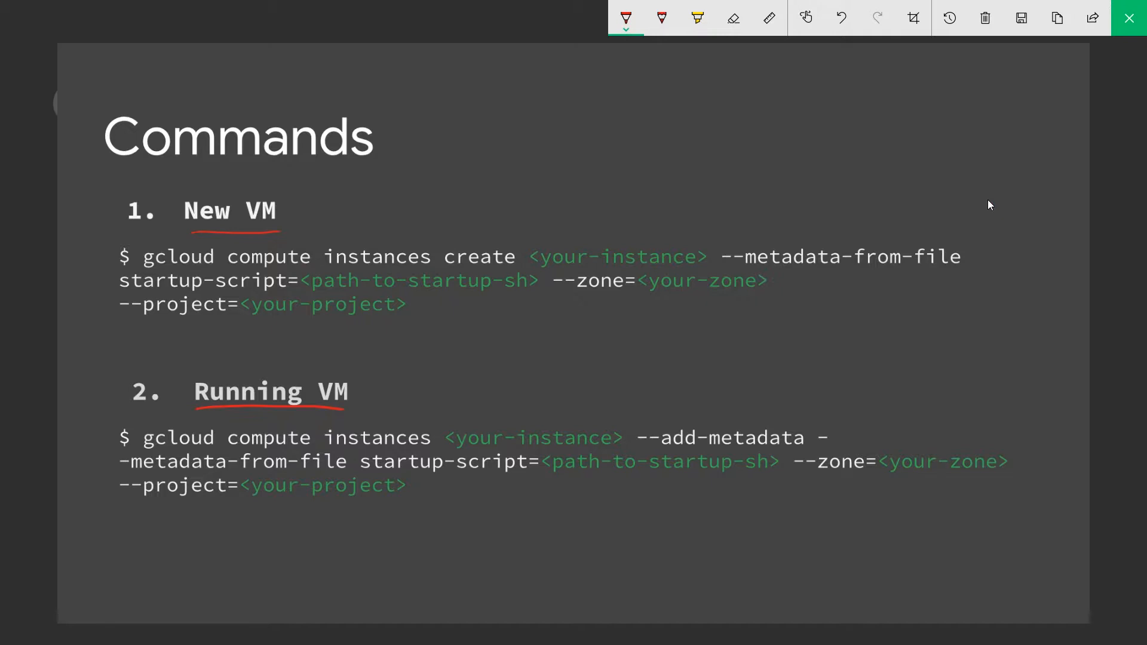
{"action": "left_click_drag", "start_coordinate": [163, 269], "coordinate": [266, 269]}
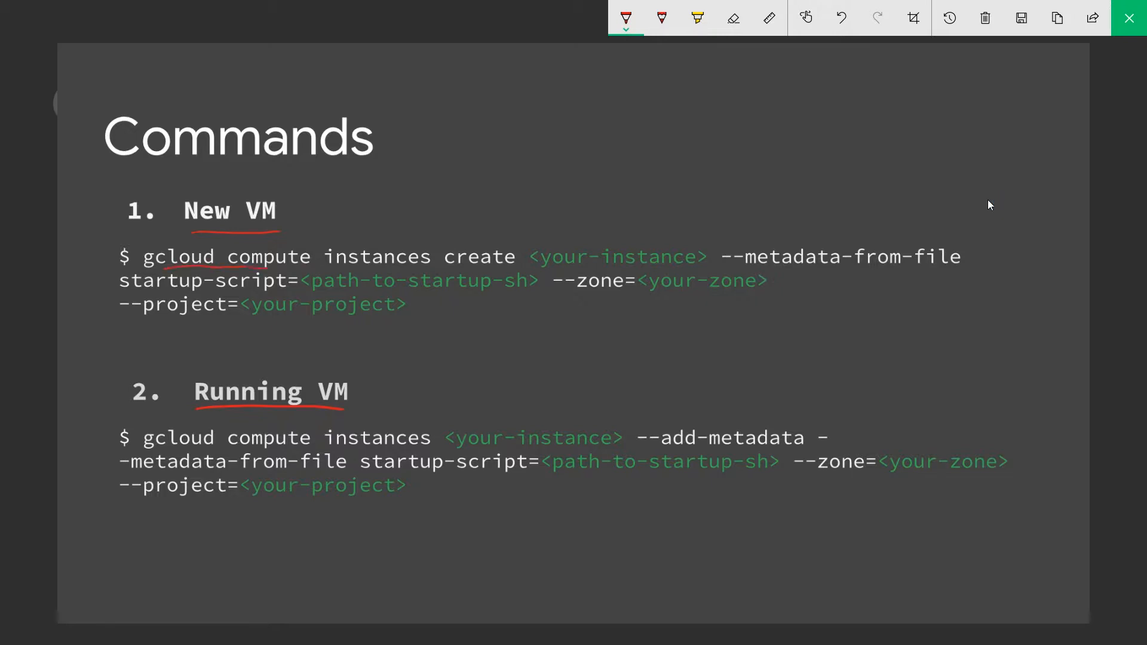
{"action": "left_click_drag", "start_coordinate": [150, 274], "coordinate": [431, 273]}
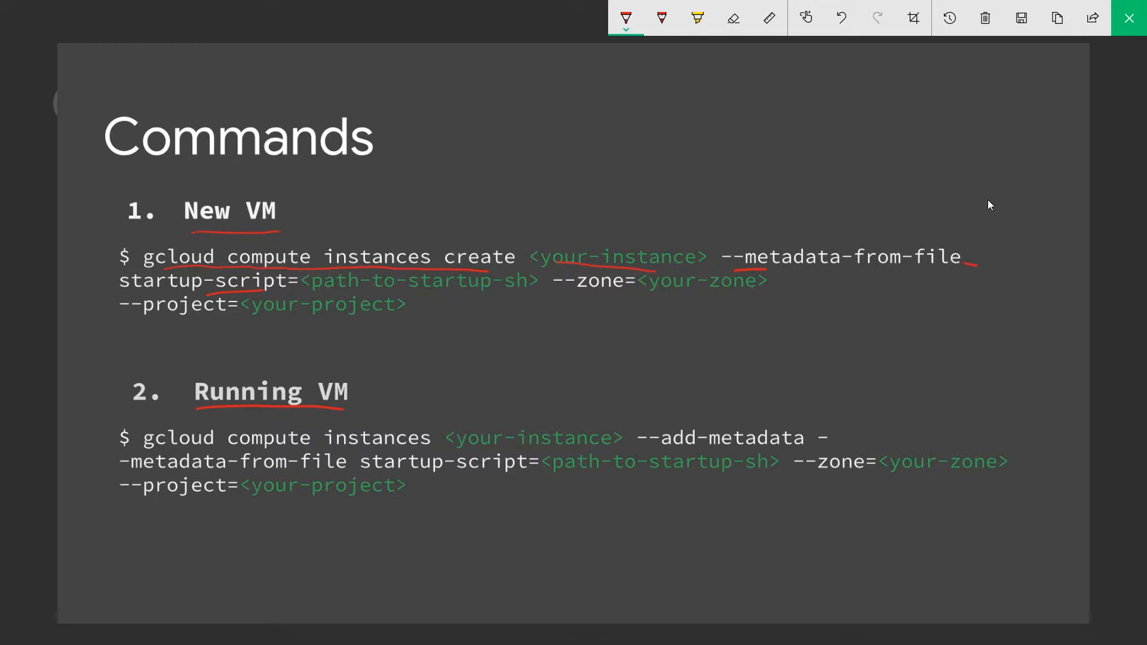
{"action": "left_click_drag", "start_coordinate": [304, 289], "coordinate": [391, 285]}
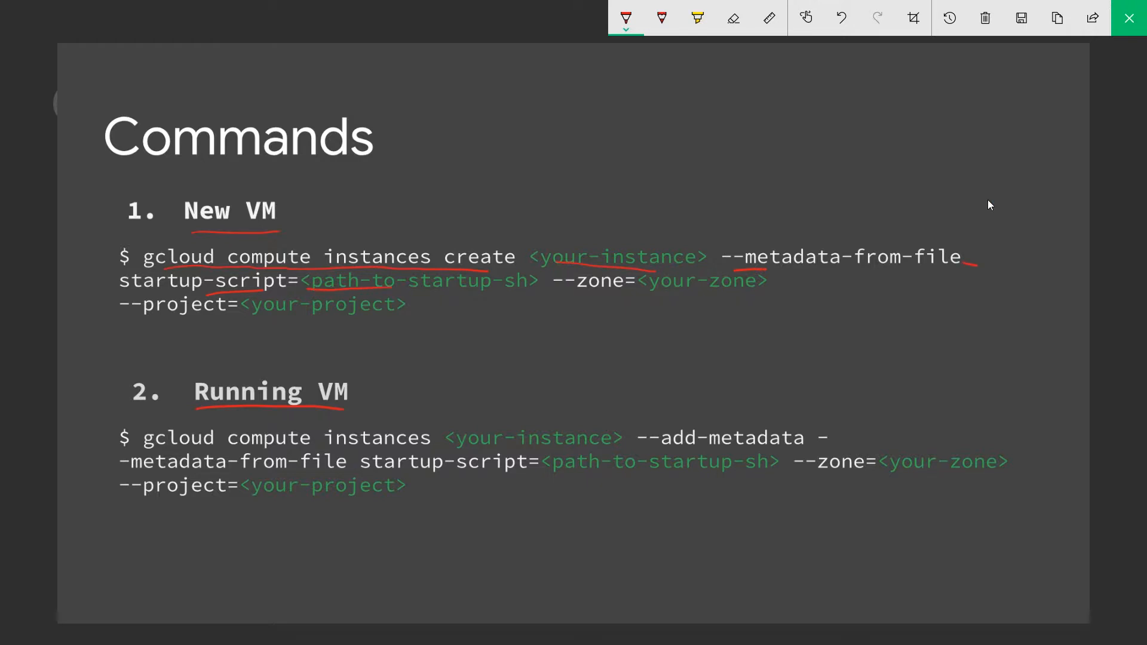
{"action": "left_click_drag", "start_coordinate": [396, 292], "coordinate": [556, 291]}
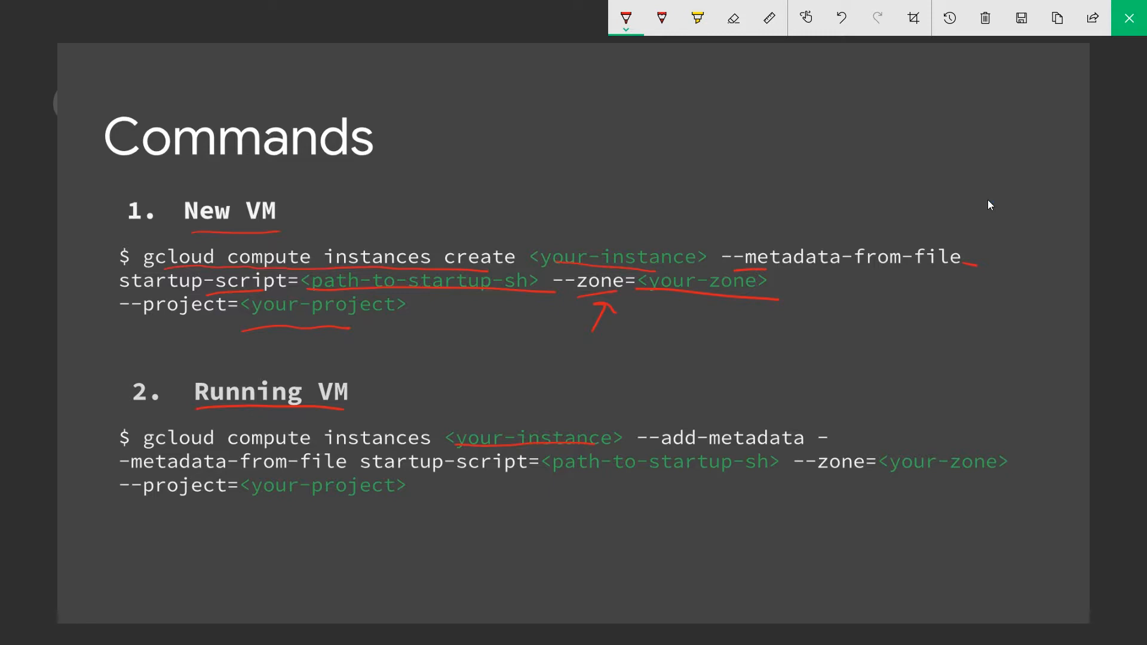
{"action": "left_click_drag", "start_coordinate": [650, 446], "coordinate": [812, 452]}
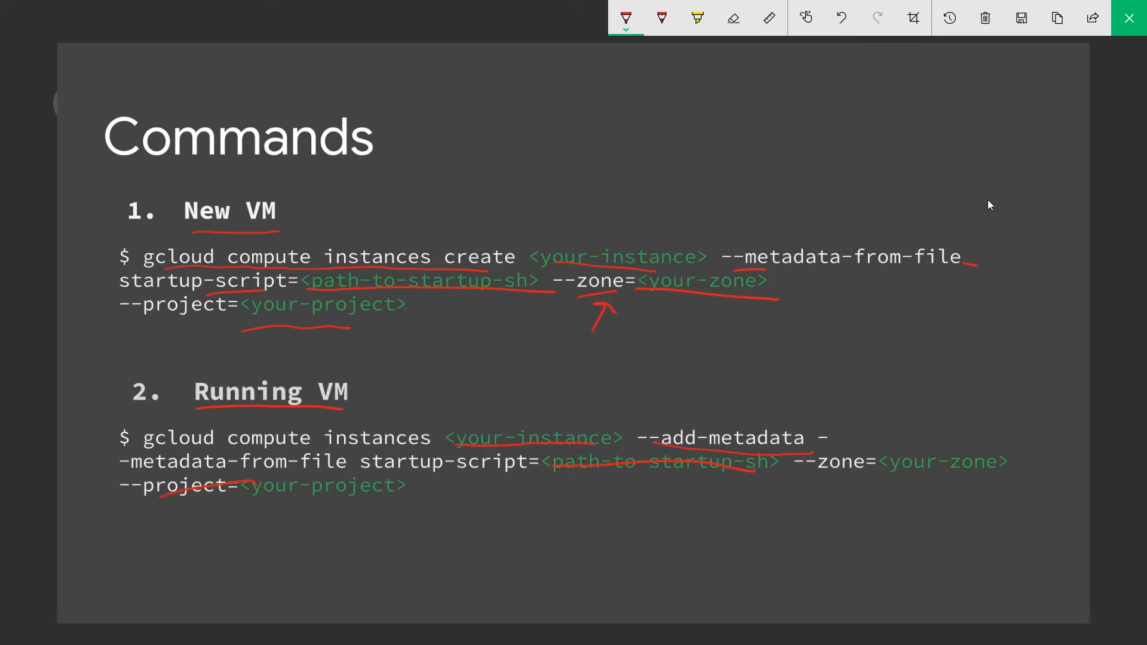
Create the golang-vm instance with gcloud compute instances create in zone europe-west1-d.
{"action": "left_click", "coordinate": [1128, 18]}
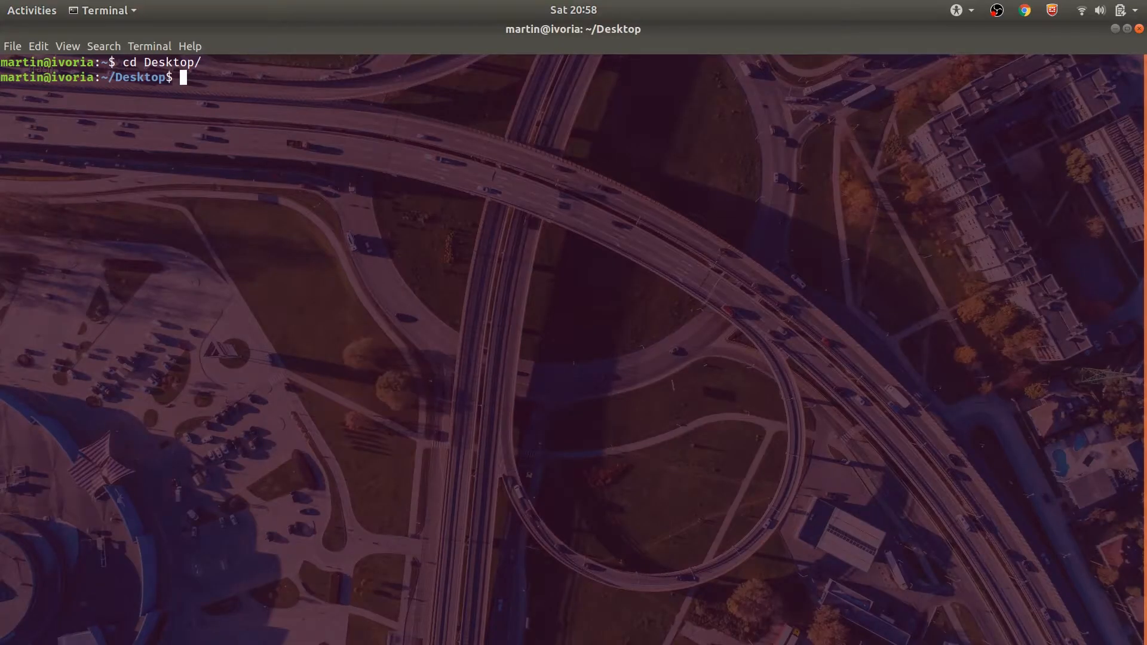
{"action": "type", "text": "gcloud compute"}
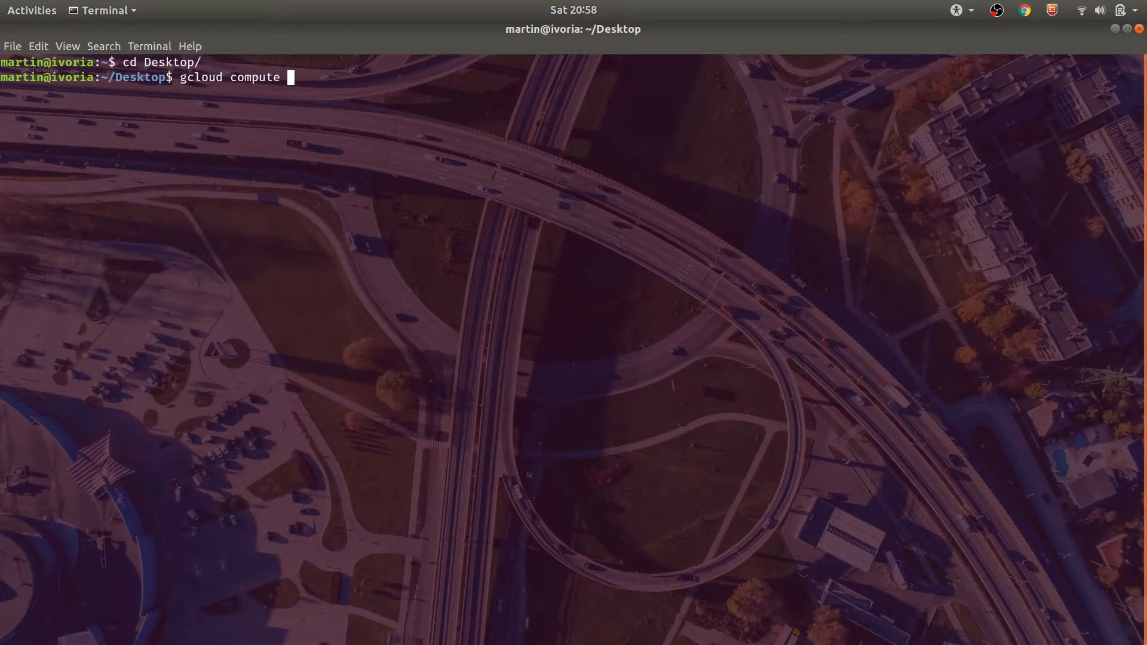
{"action": "type", "text": "instances create golang"}
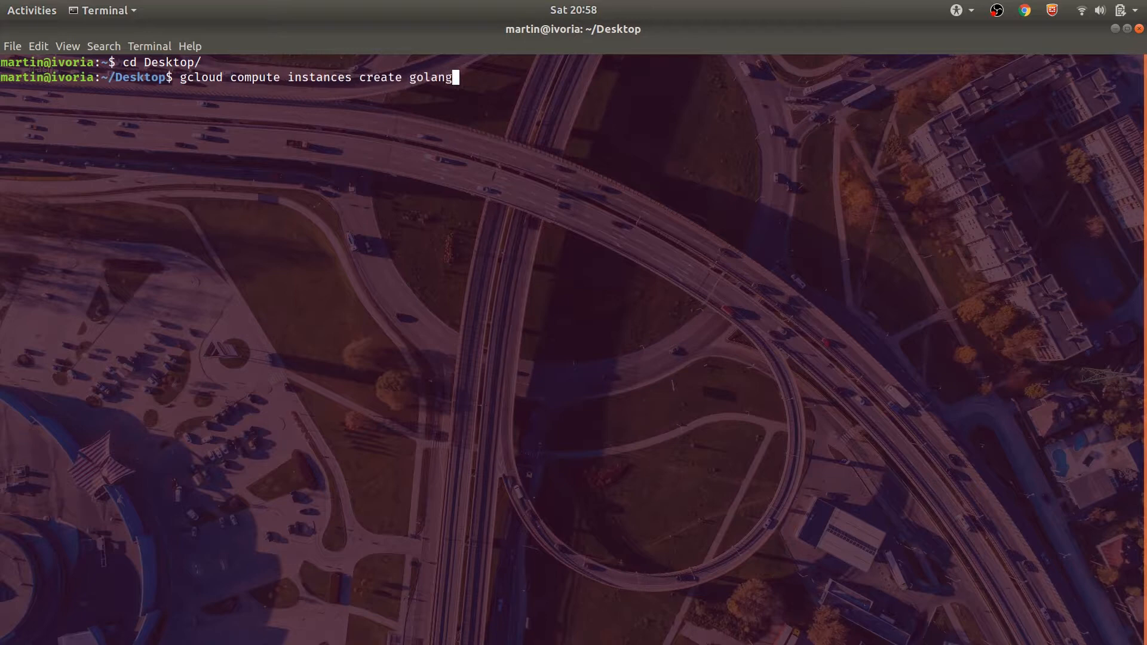
{"action": "type", "text": "-vm"}
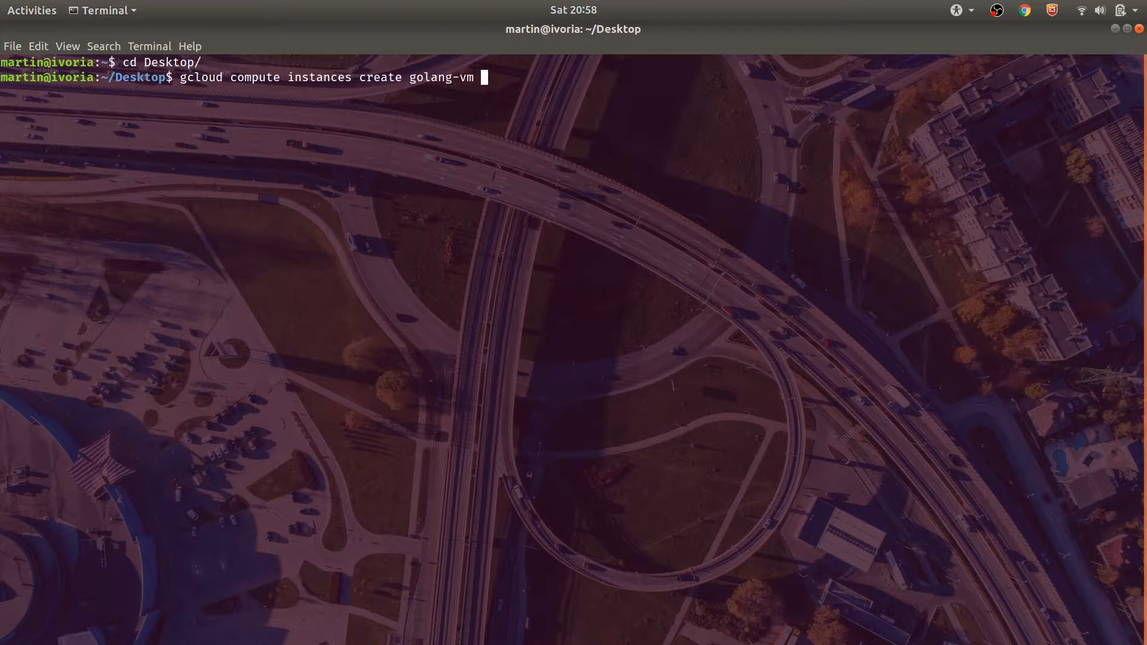
{"action": "type", "text": "--zone=europe-west1-d"}
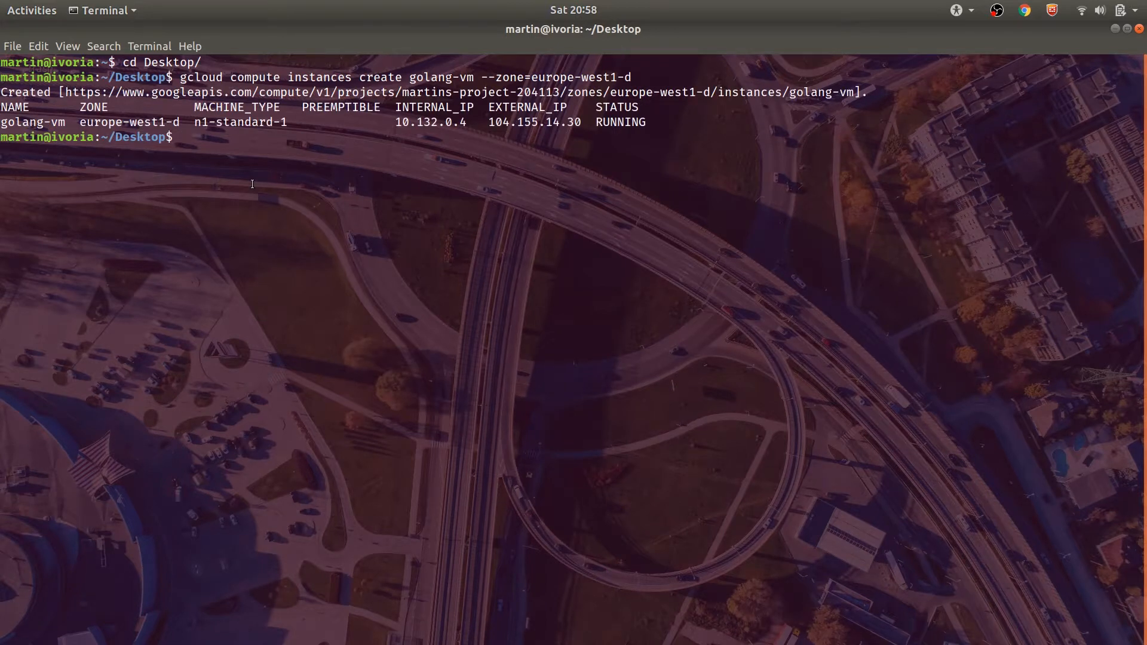
SSH into golang-vm with gcloud compute ssh and run go, which reports command not found.
{"action": "type", "text": "gcloud"}
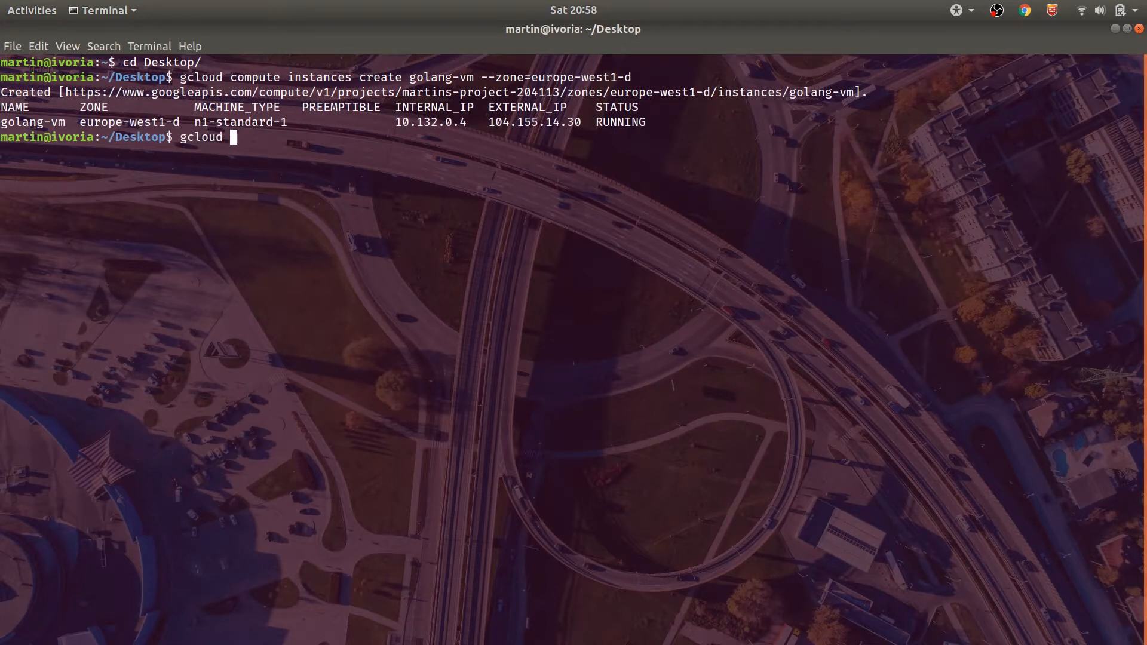
{"action": "type", "text": "compute ssh go"}
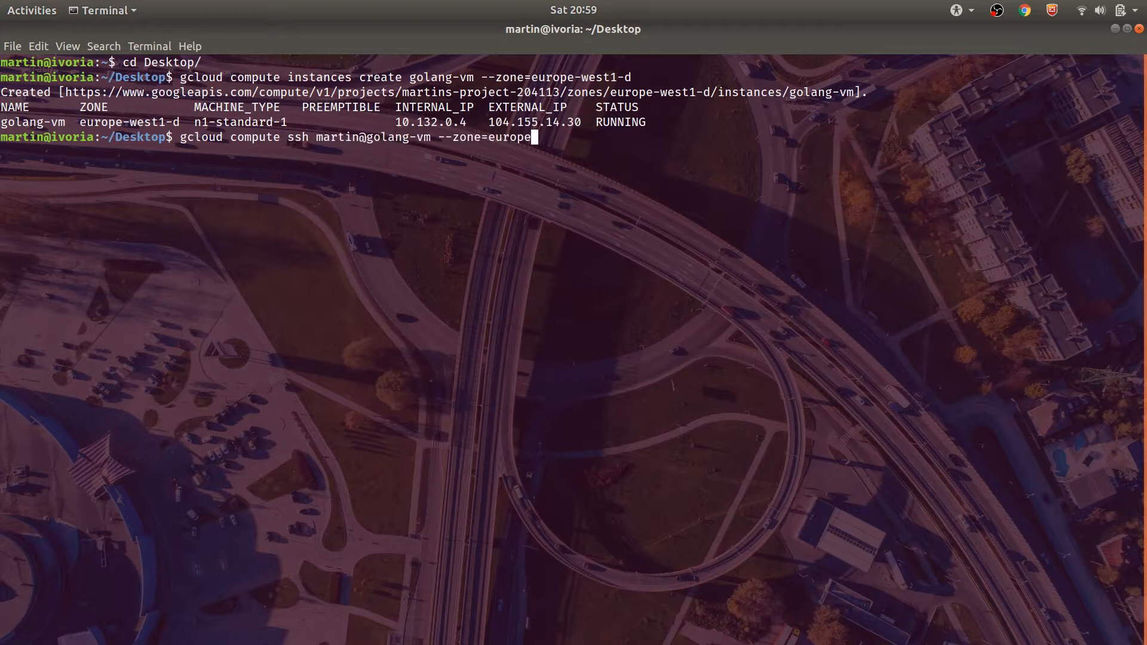
{"action": "type", "text": "-west1-d"}
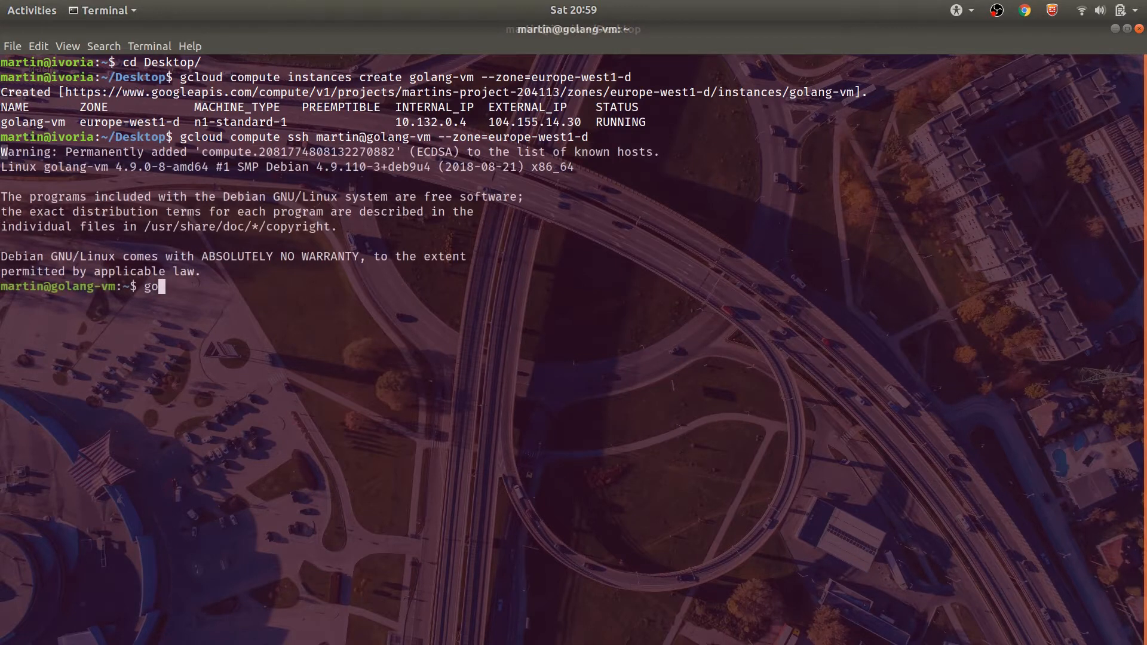
{"action": "key", "text": "Return"}
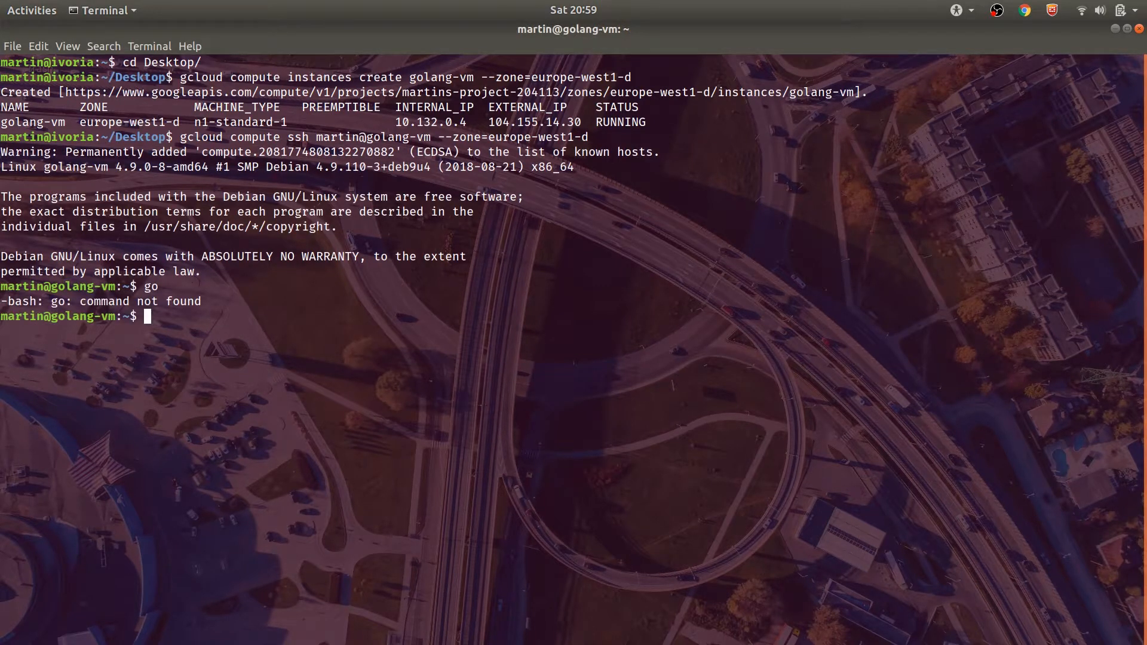
{"action": "type", "text": "go versi"}
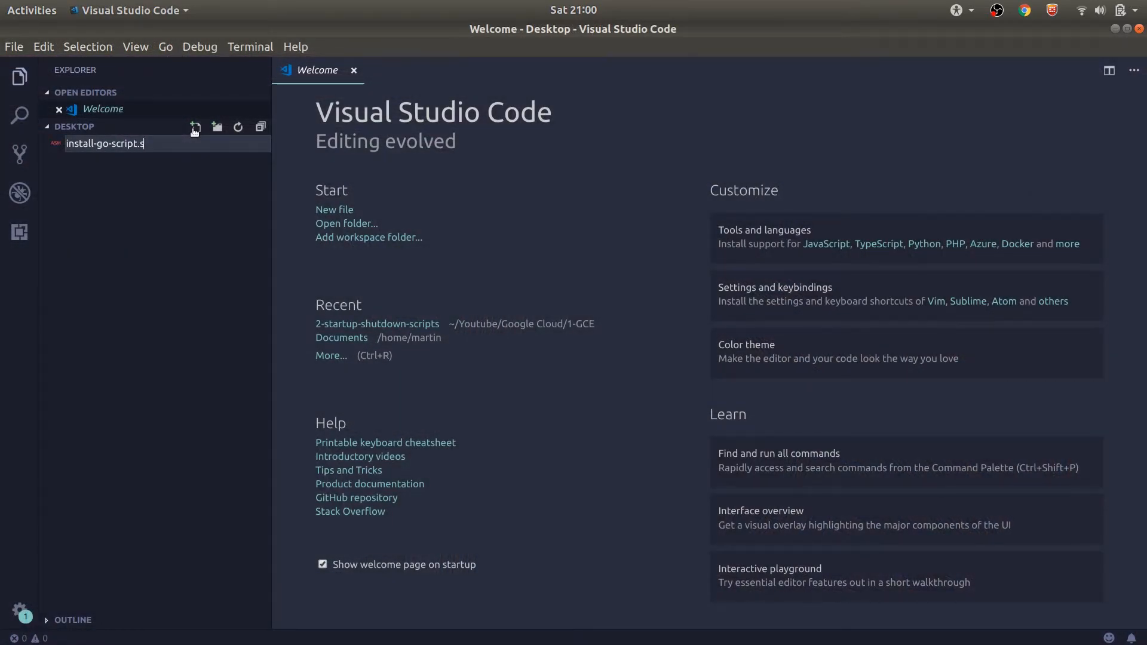
Write install-go-script.sh: a bash if/else that echoes 'OK: Golang is installed' or installs Go 1.11.1.
{"action": "key", "text": "Enter"}
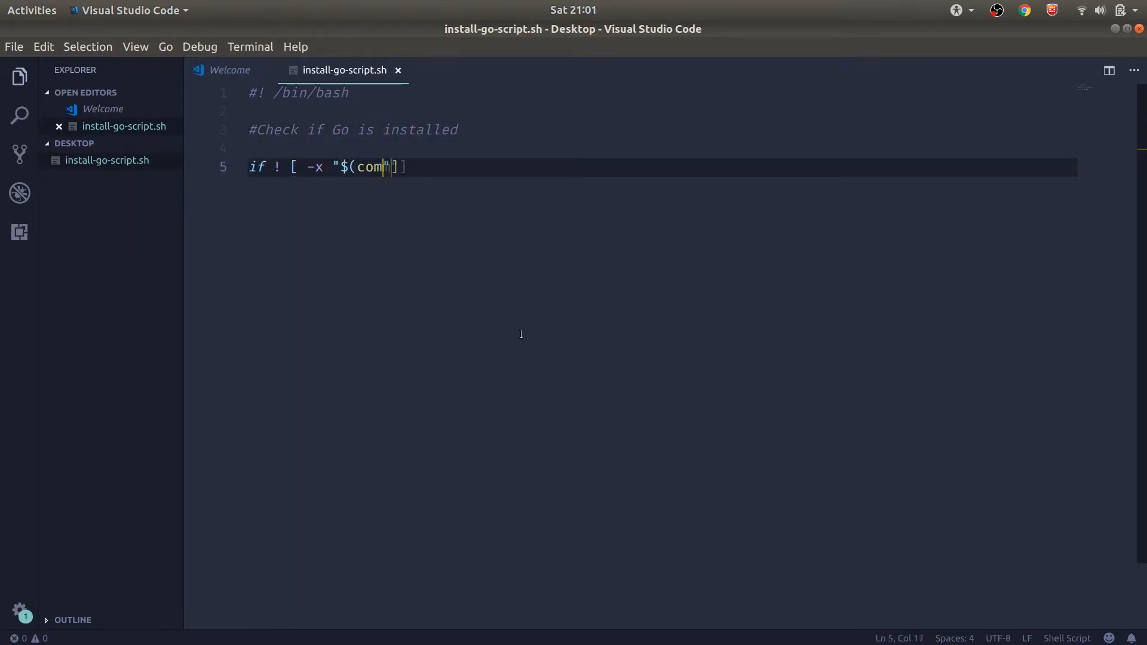
{"action": "type", "text": "mand -v go)\" ];"}
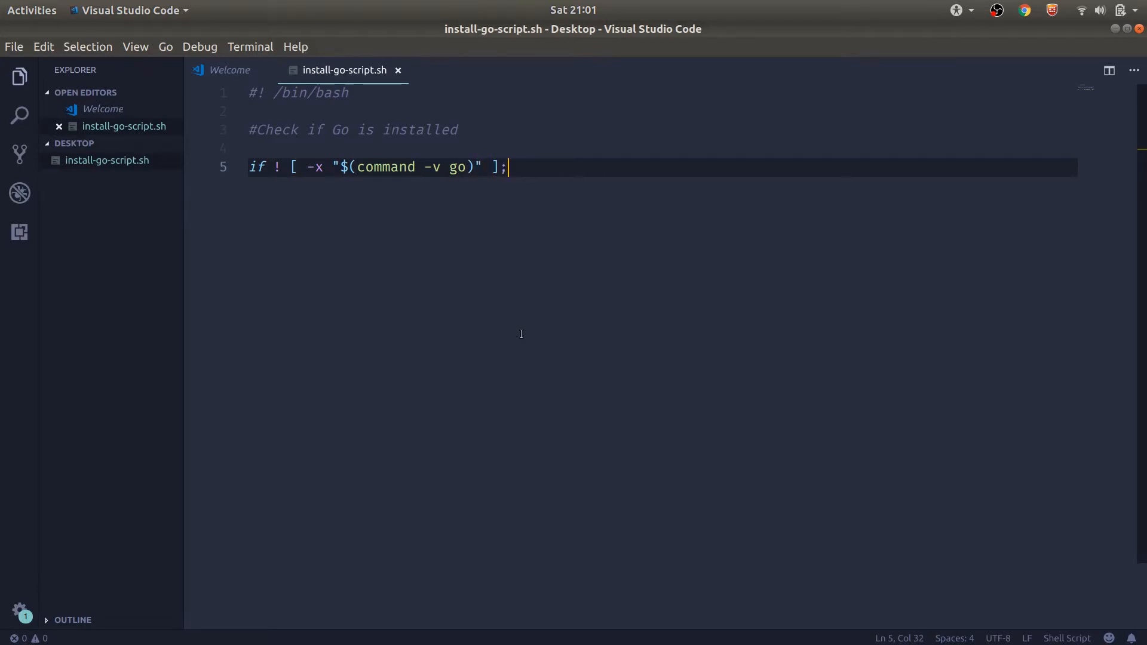
{"action": "type", "text": "then"}
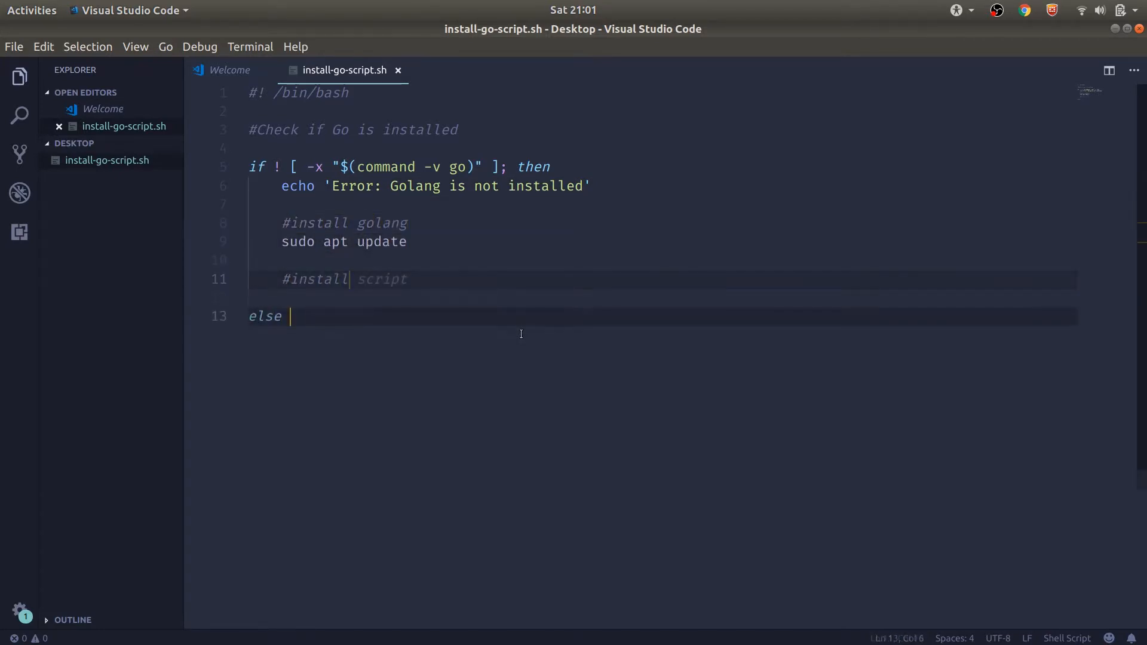
{"action": "type", "text": "echo 'OK: Golang is installed'"}
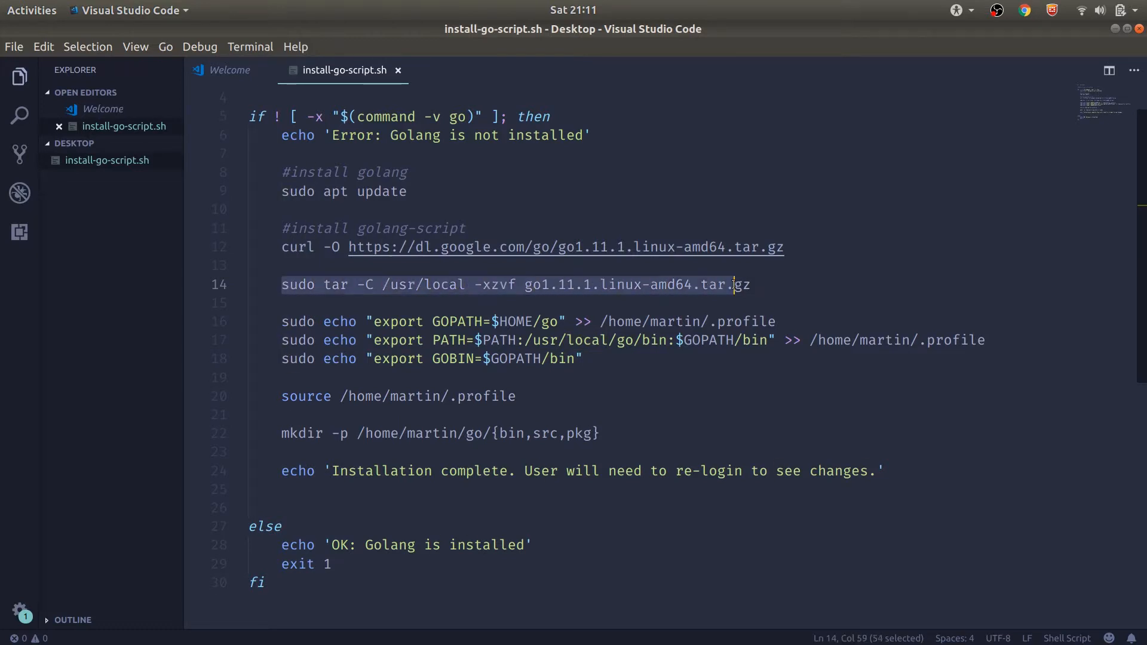
{"action": "left_click", "coordinate": [750, 284]}
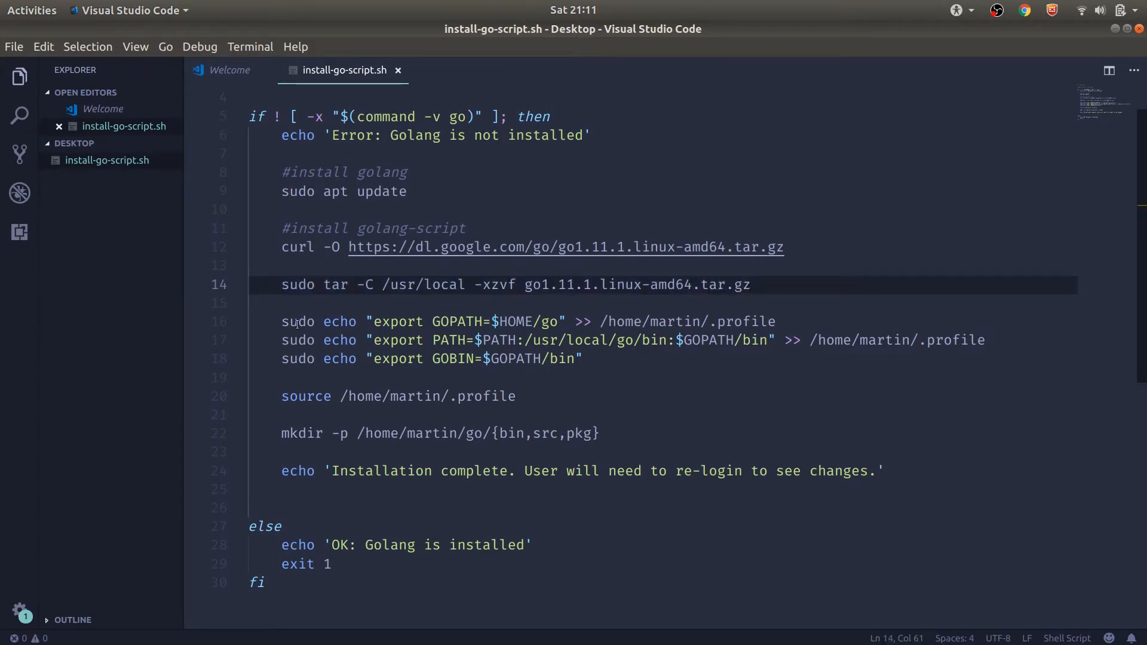
{"action": "left_click", "coordinate": [582, 359]}
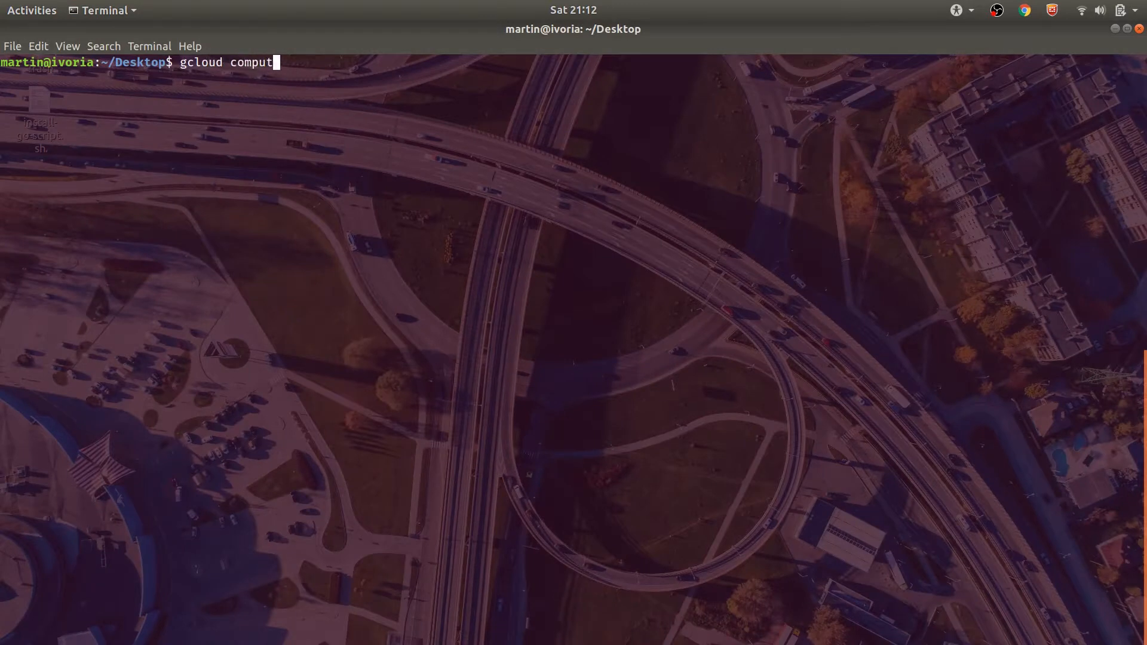
Attach install-go-script.sh as startup-script metadata to golang-vm via add-metadata --metadata-from-file in europe-west1-d.
{"action": "type", "text": "e instances"}
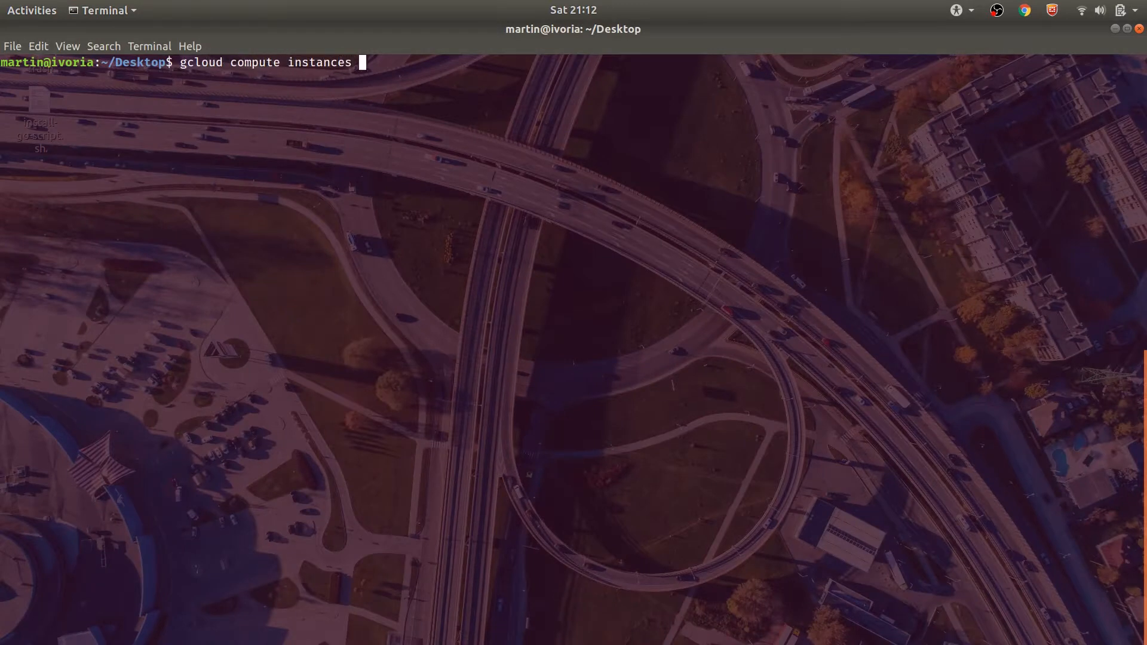
{"action": "type", "text": "add-m"}
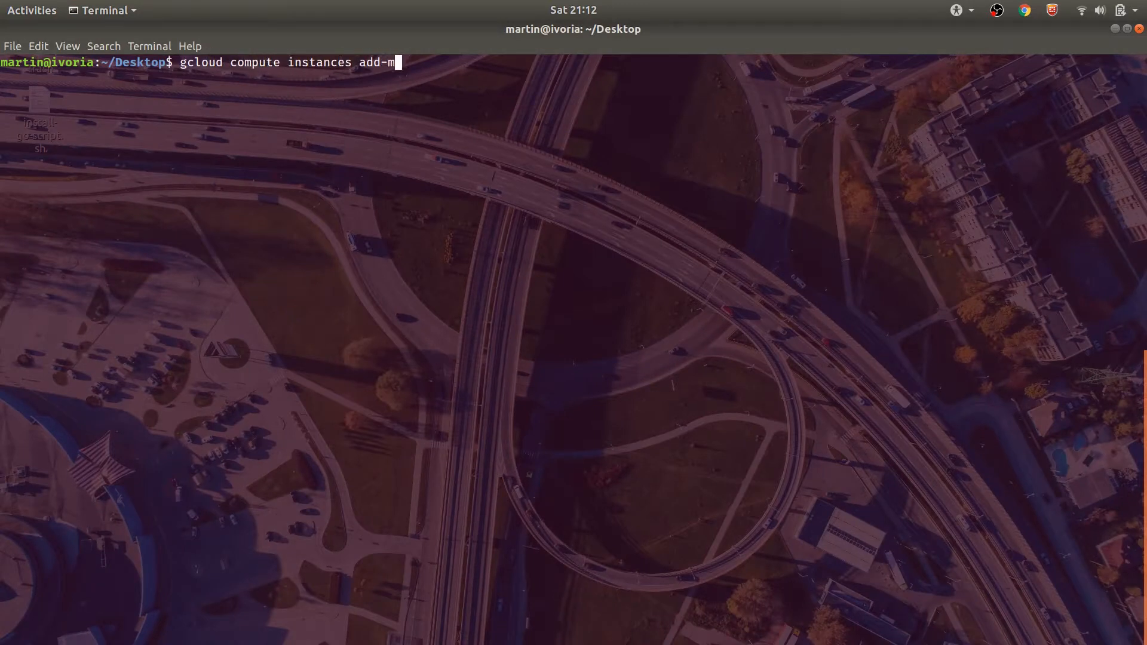
{"action": "type", "text": "etadata"}
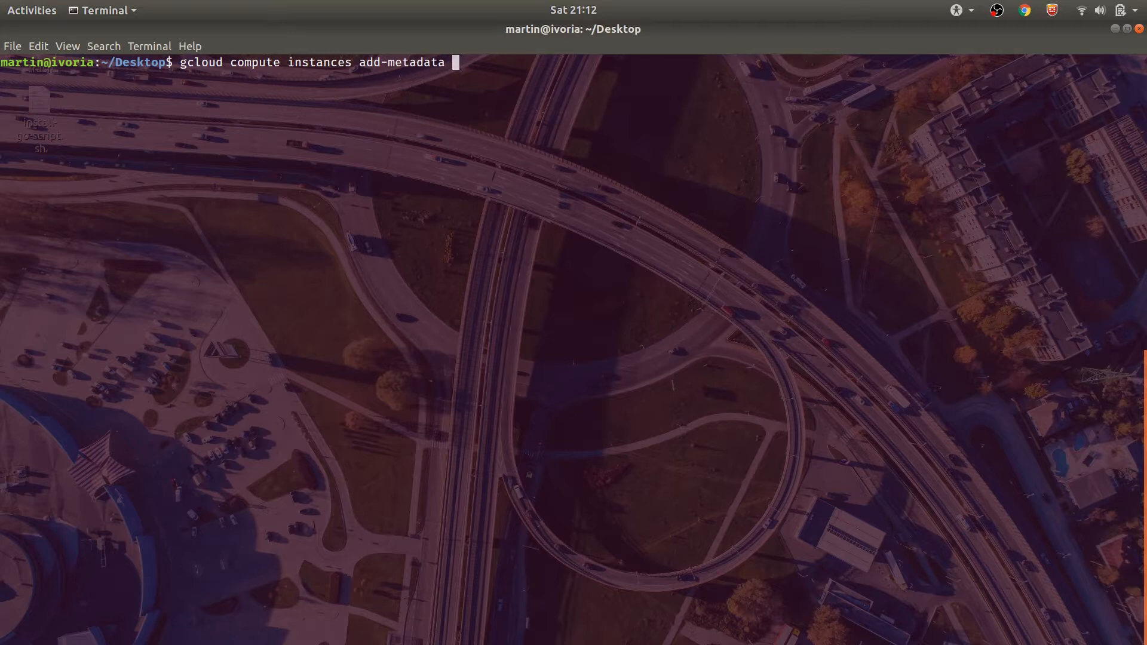
{"action": "type", "text": "--metadata-from-fi"}
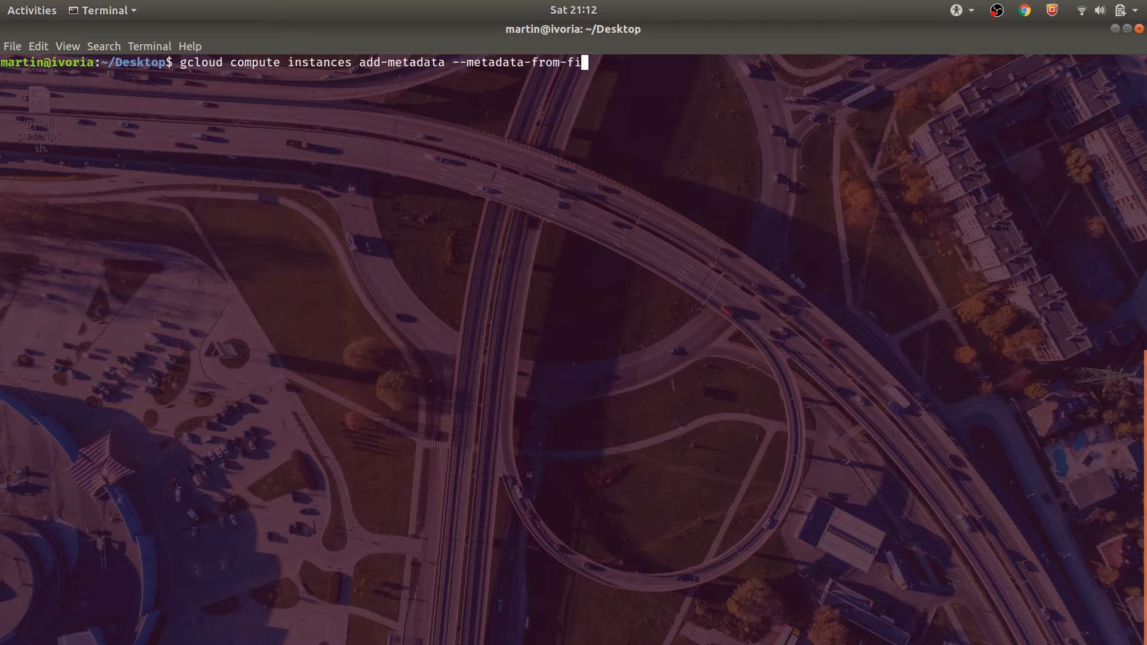
{"action": "type", "text": "le startup"}
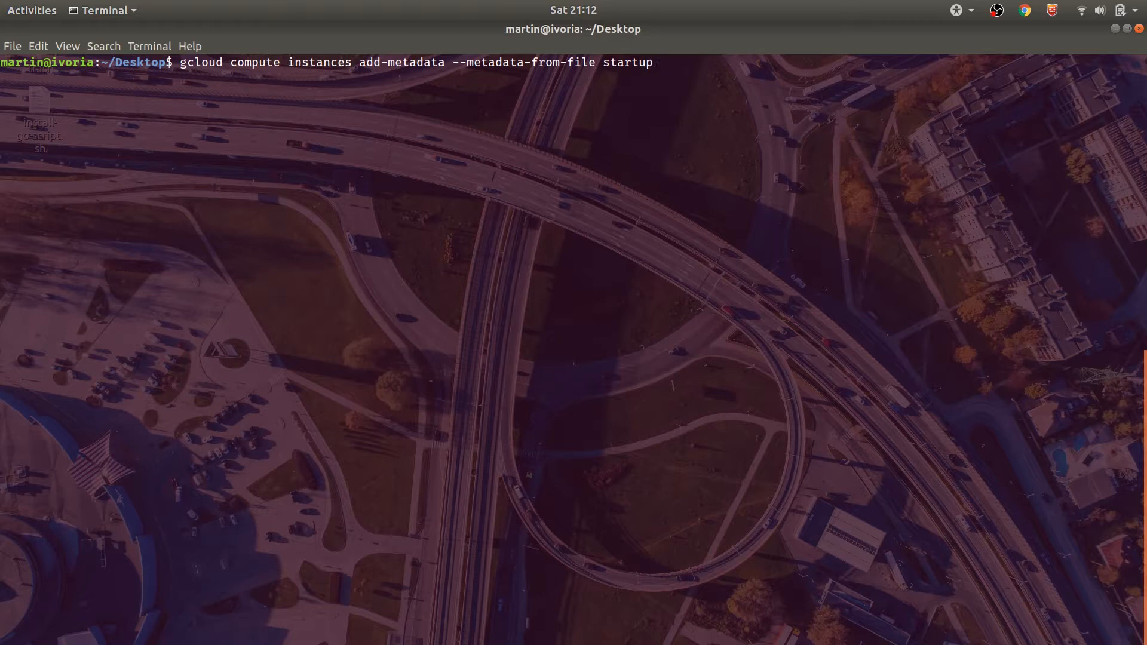
{"action": "type", "text": "-script="}
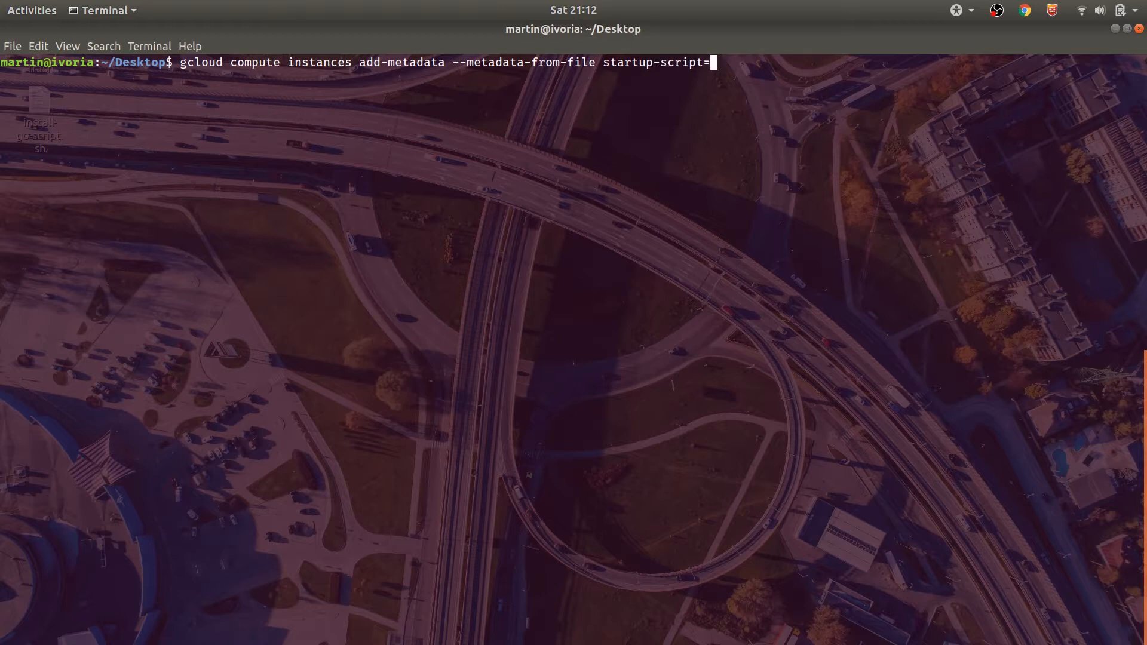
{"action": "type", "text": "install-go-script.sh golang-vm"}
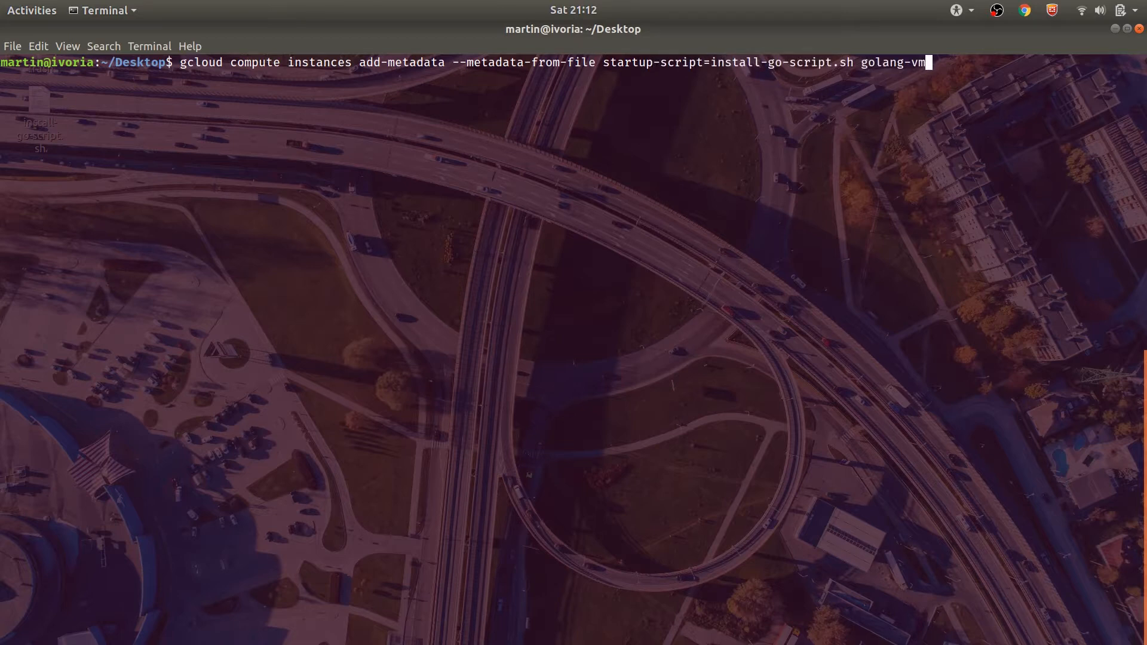
{"action": "type", "text": "--zone=europe-west1-d"}
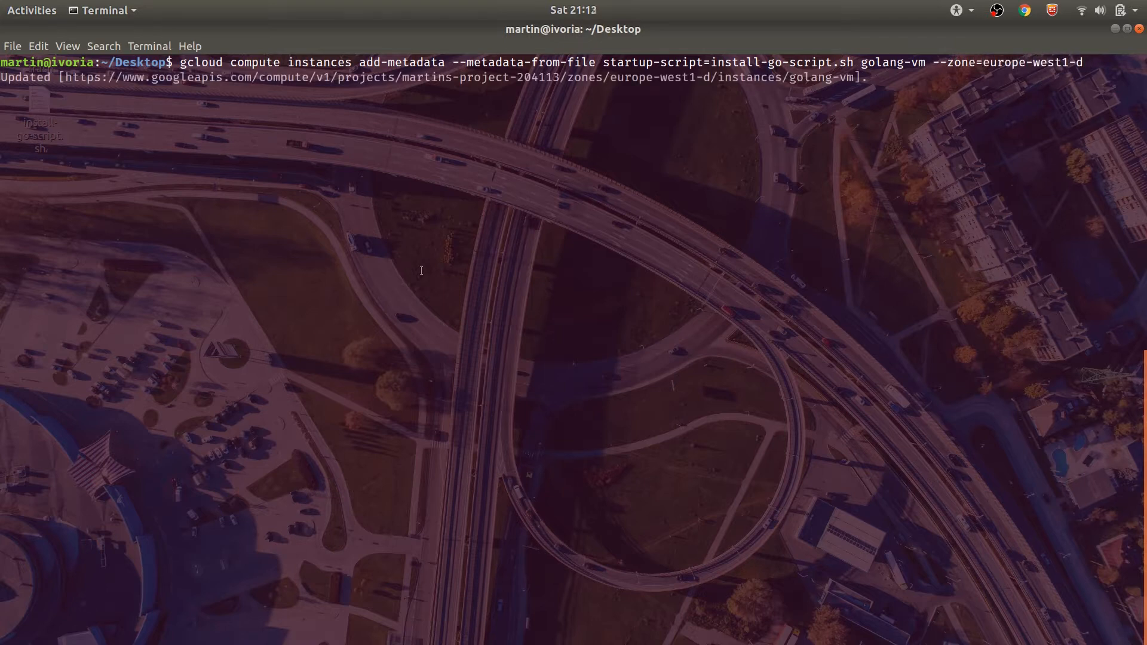
Stop golang-vm in europe-west1-d and begin the matching gcloud compute instances start command.
{"action": "type", "text": "gcloud com"}
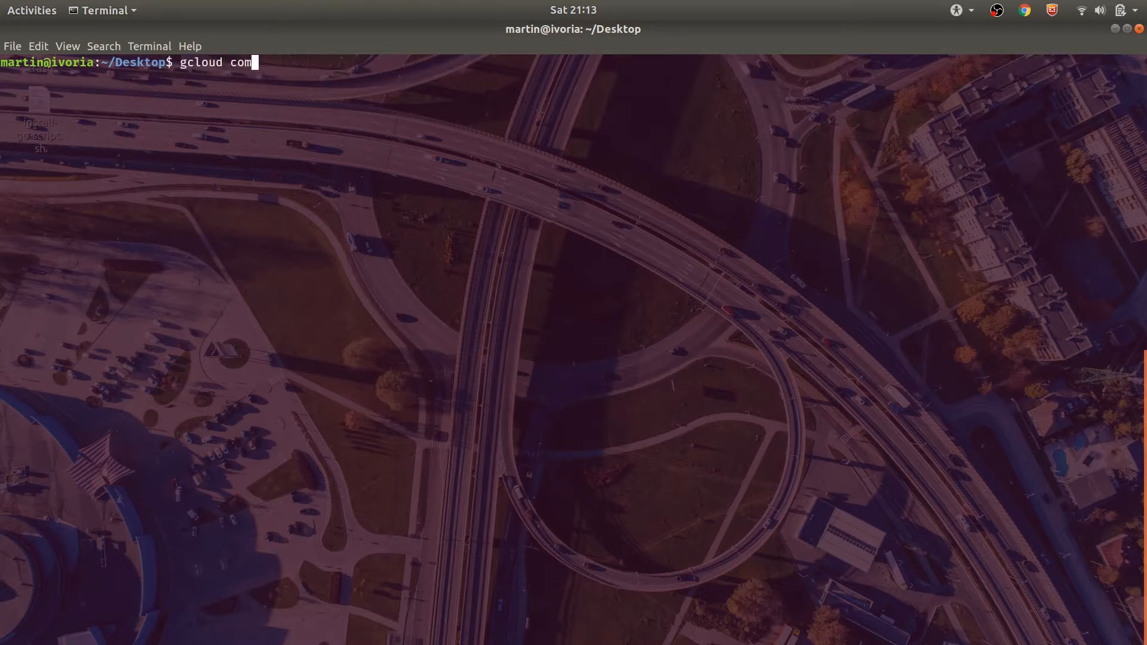
{"action": "type", "text": "pute instances n"}
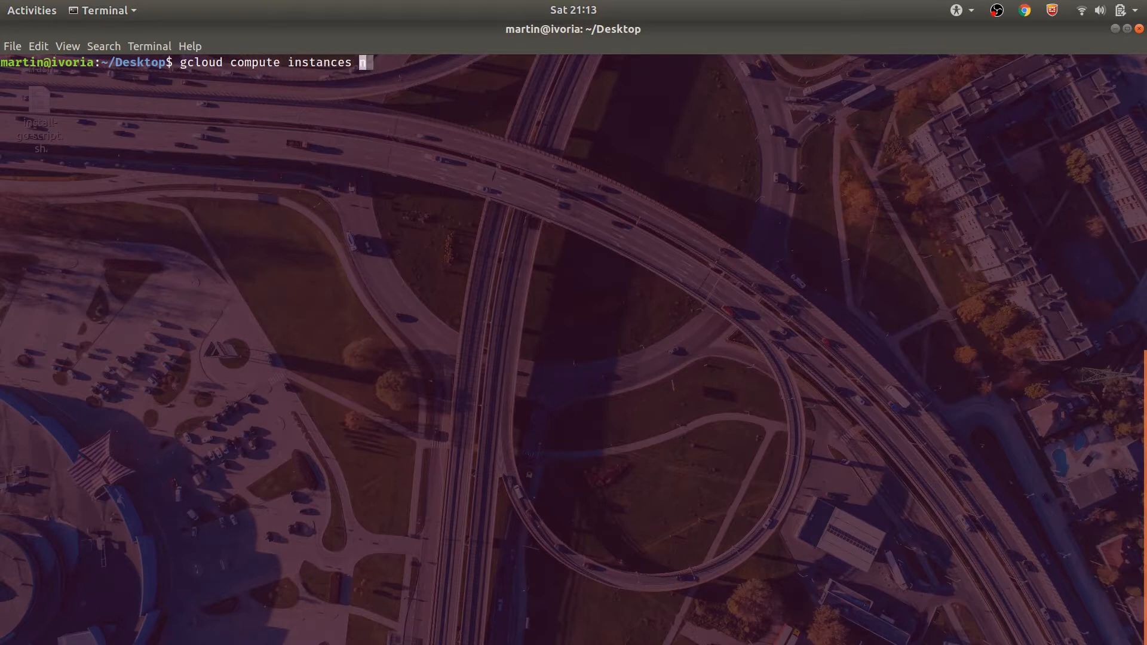
{"action": "type", "text": "stop golang-vm --zone=europe-west1-d"}
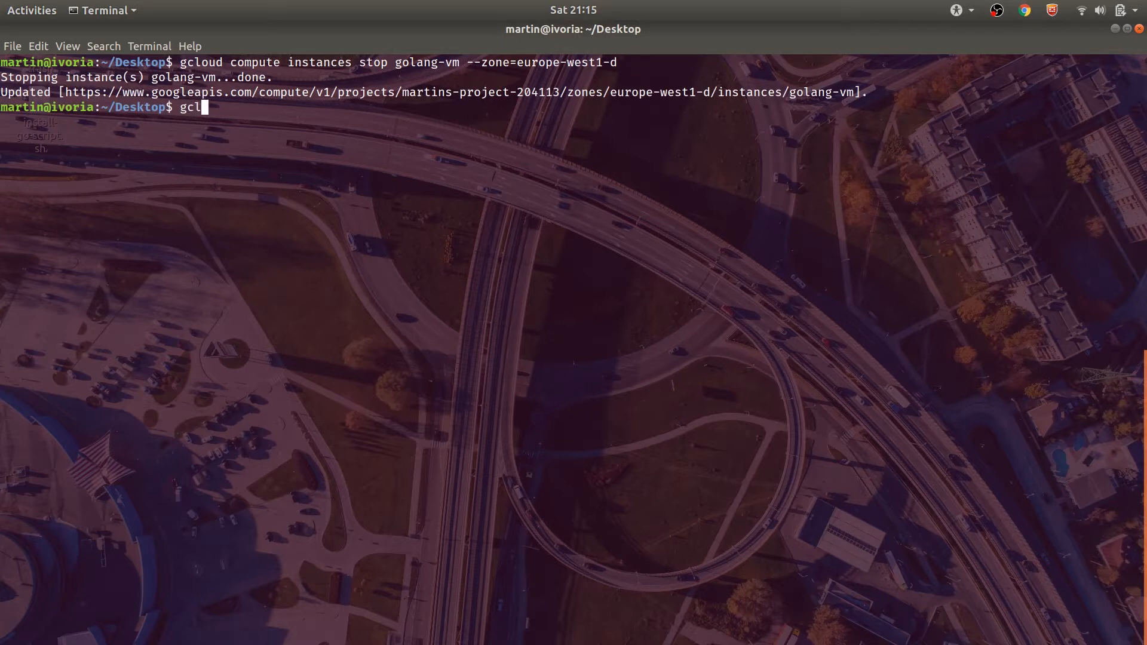
{"action": "type", "text": "loud compute instances start golang-vm --zone=e"}
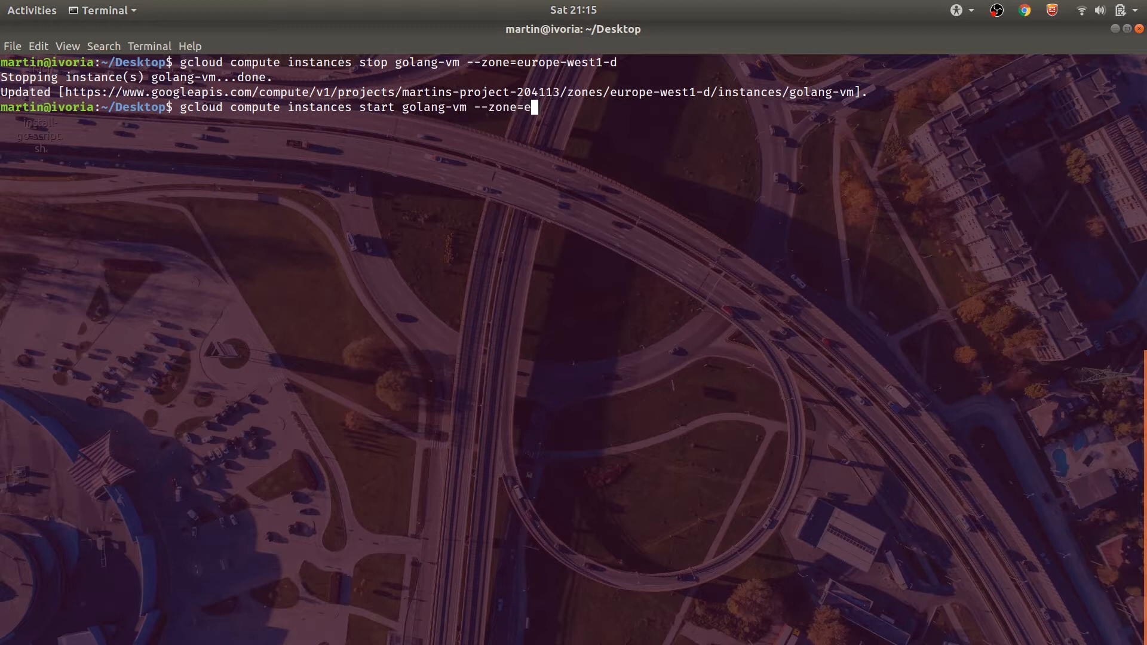
{"action": "type", "text": "urope-west1-d"}
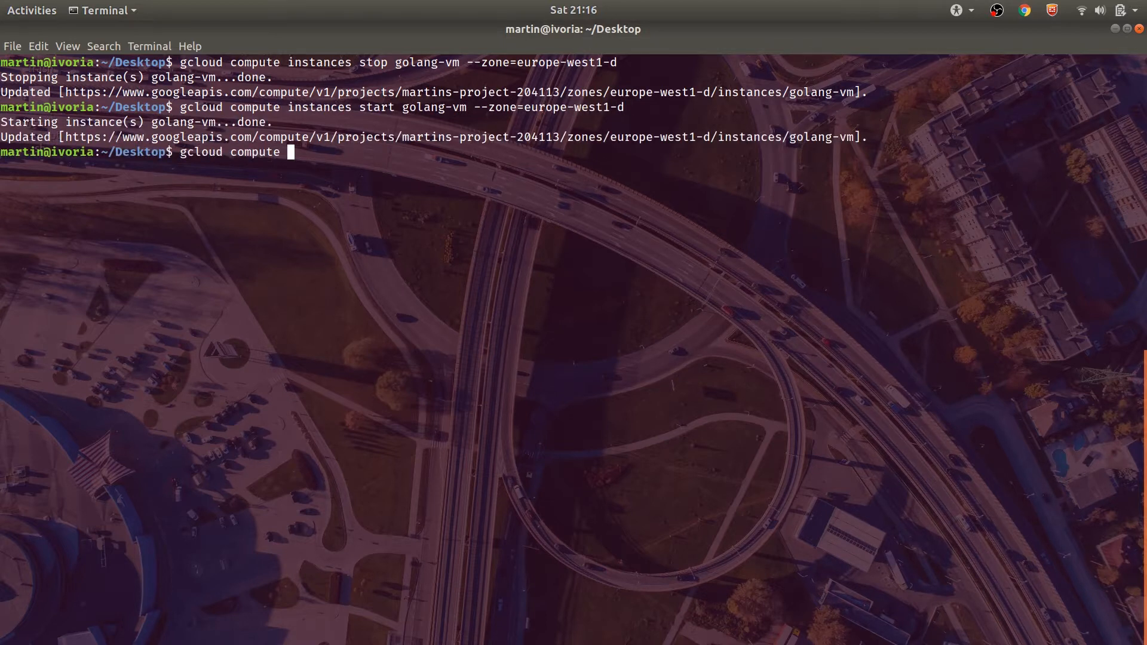
SSH into the restarted golang-vm as martin with gcloud compute ssh in europe-west1-d.
{"action": "type", "text": "ssh martin"}
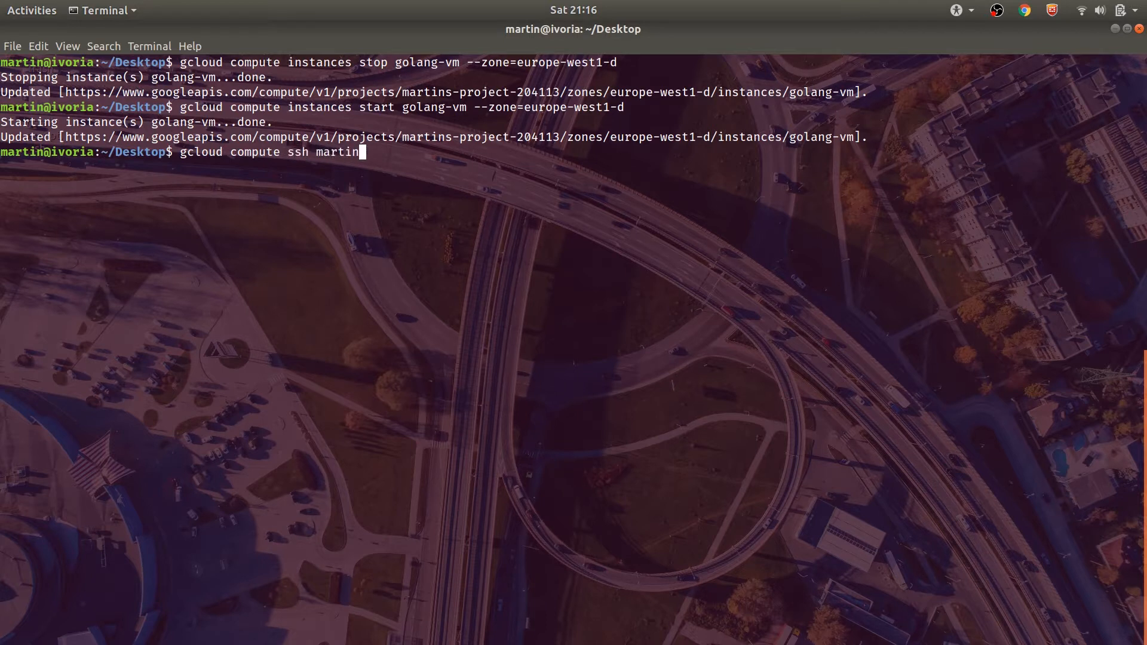
{"action": "type", "text": "@golang-vm --zone"}
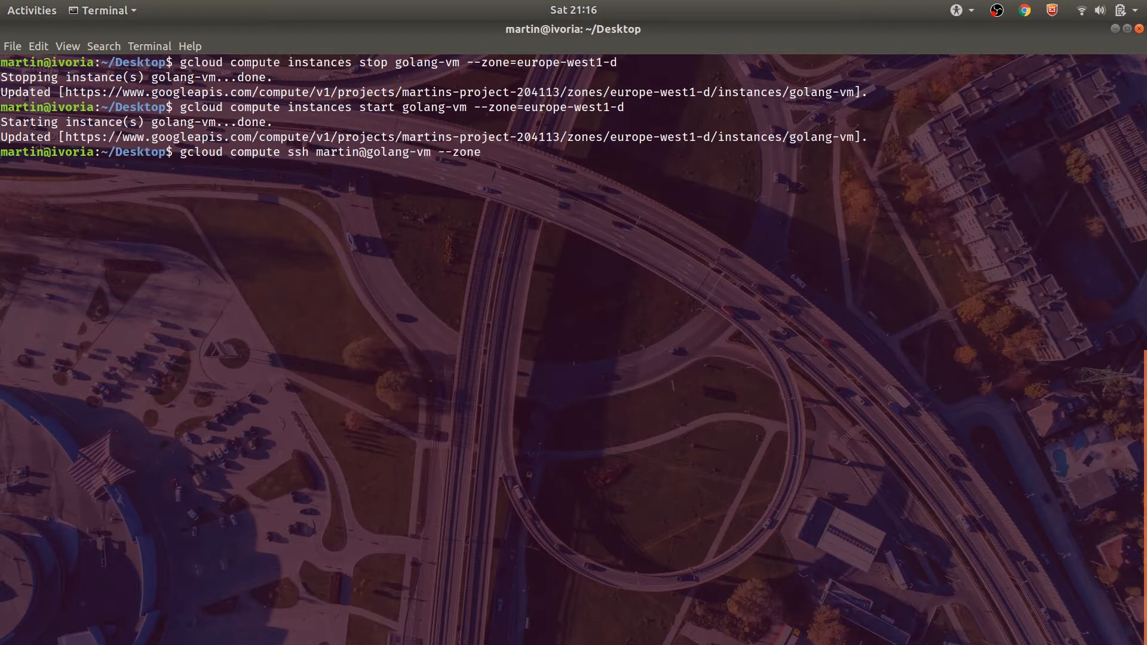
{"action": "type", "text": "=europe-west1-d"}
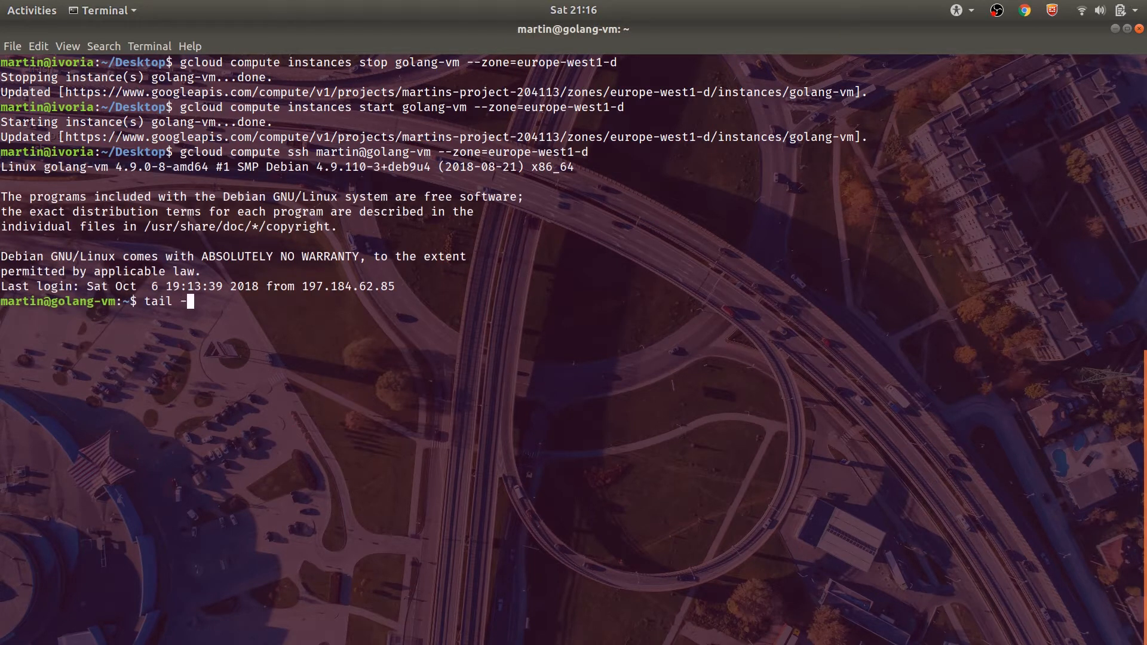
Tail the last 10 lines of /var/log/syslog to see startup-script entries, then run go version.
{"action": "type", "text": "n  10 /"}
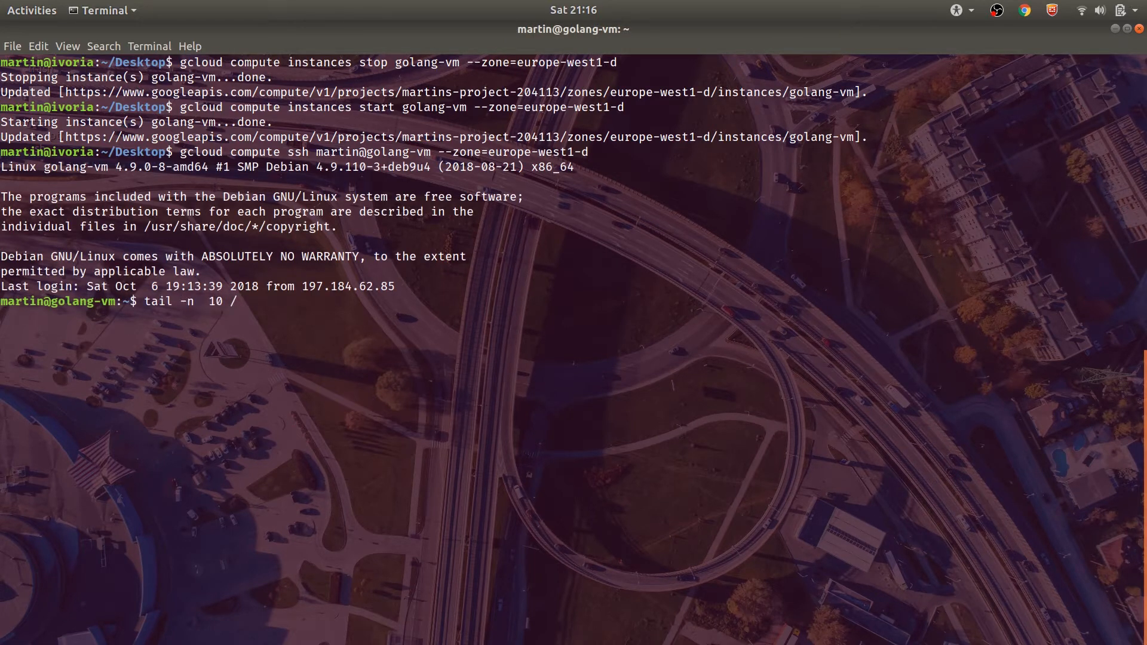
{"action": "type", "text": "var/log/syslog"}
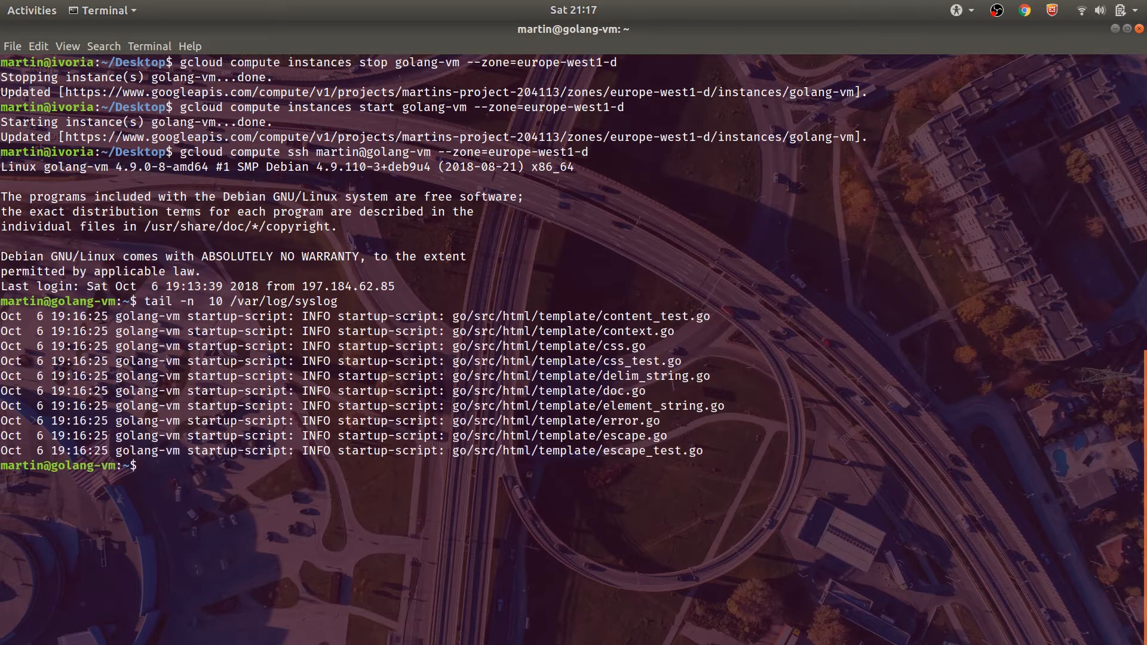
{"action": "type", "text": "tail -n  10 /var/log/syslog"}
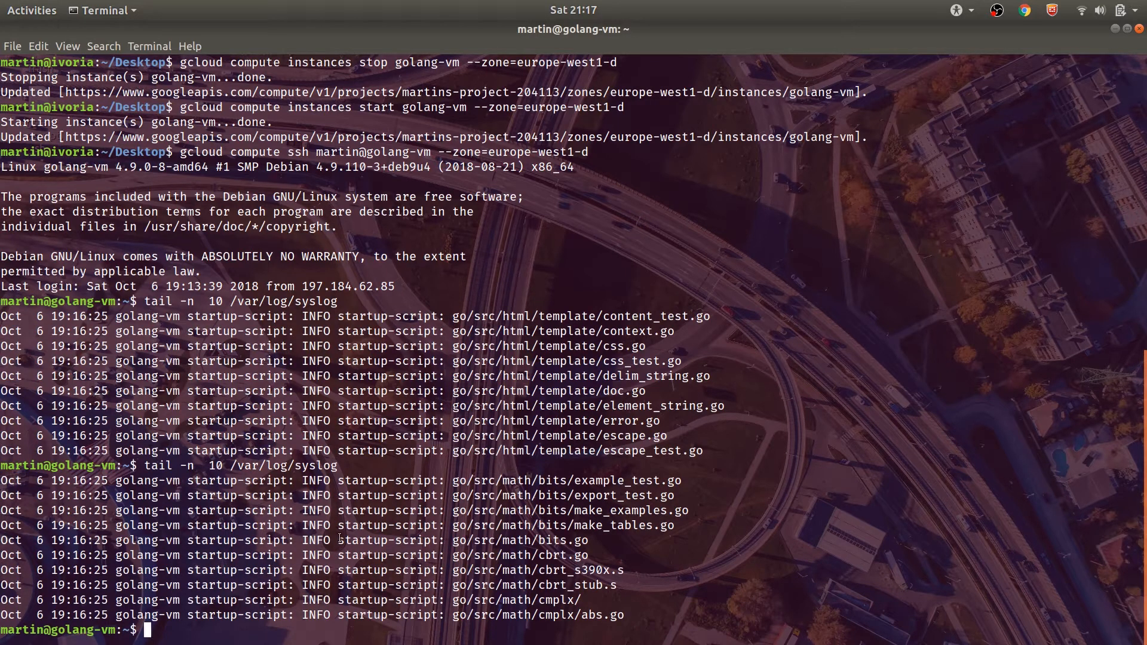
{"action": "double_click", "coordinate": [372, 540]}
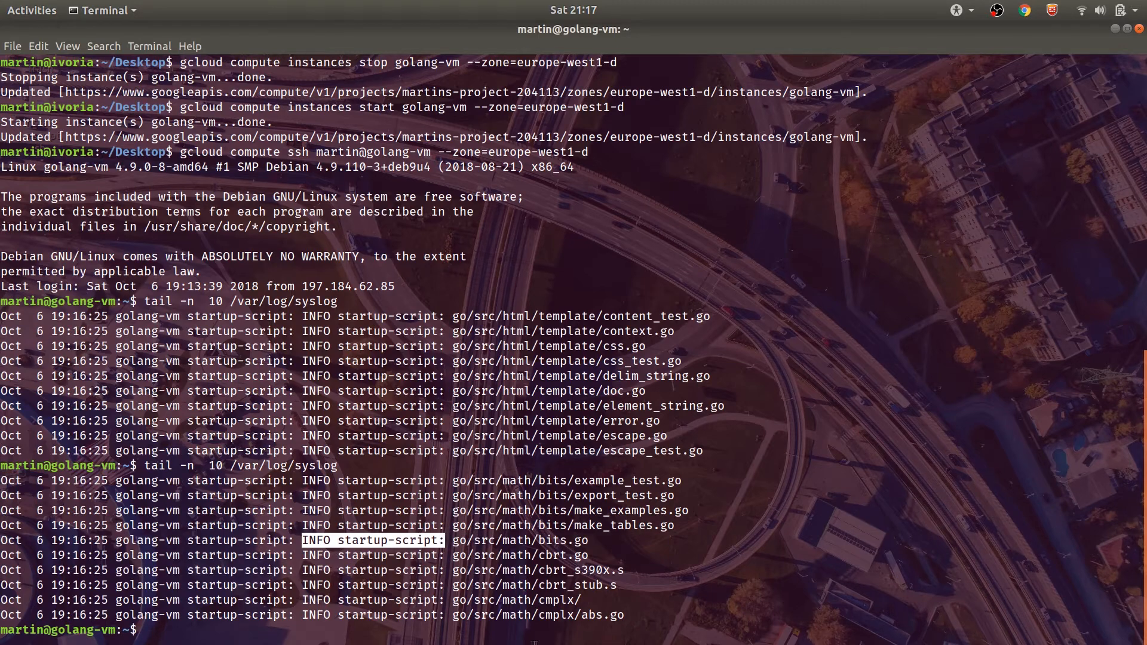
{"action": "type", "text": "go version"}
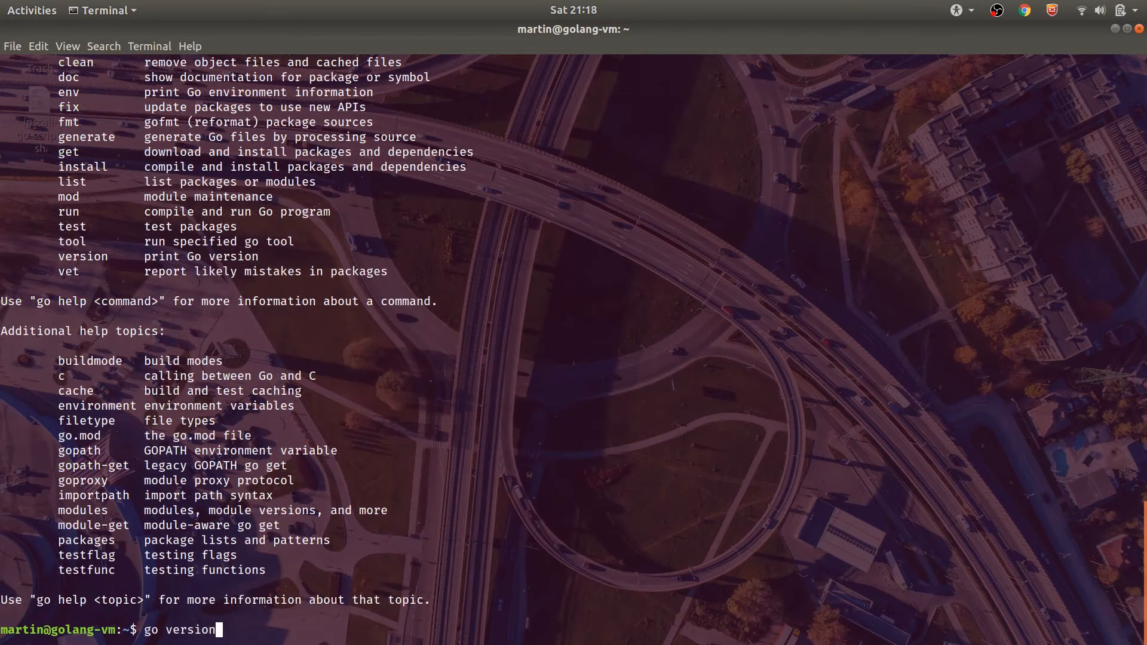
{"action": "key", "text": "Return"}
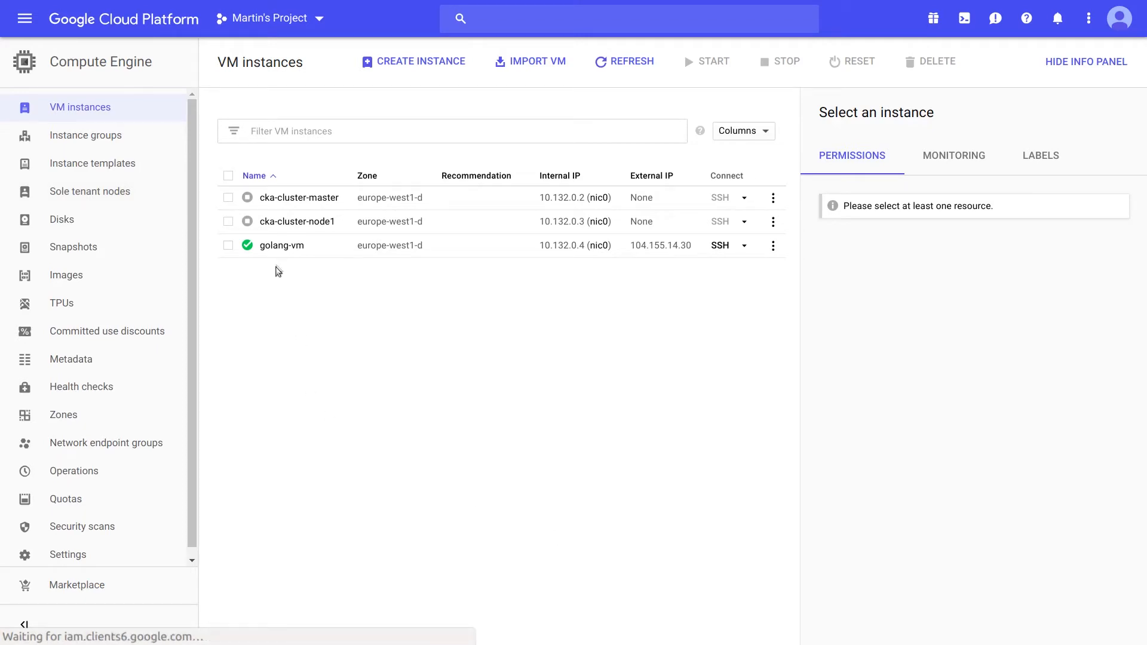
View golang-vm's details in Compute Engine and expand the startup-script under Custom metadata.
{"action": "left_click", "coordinate": [281, 244]}
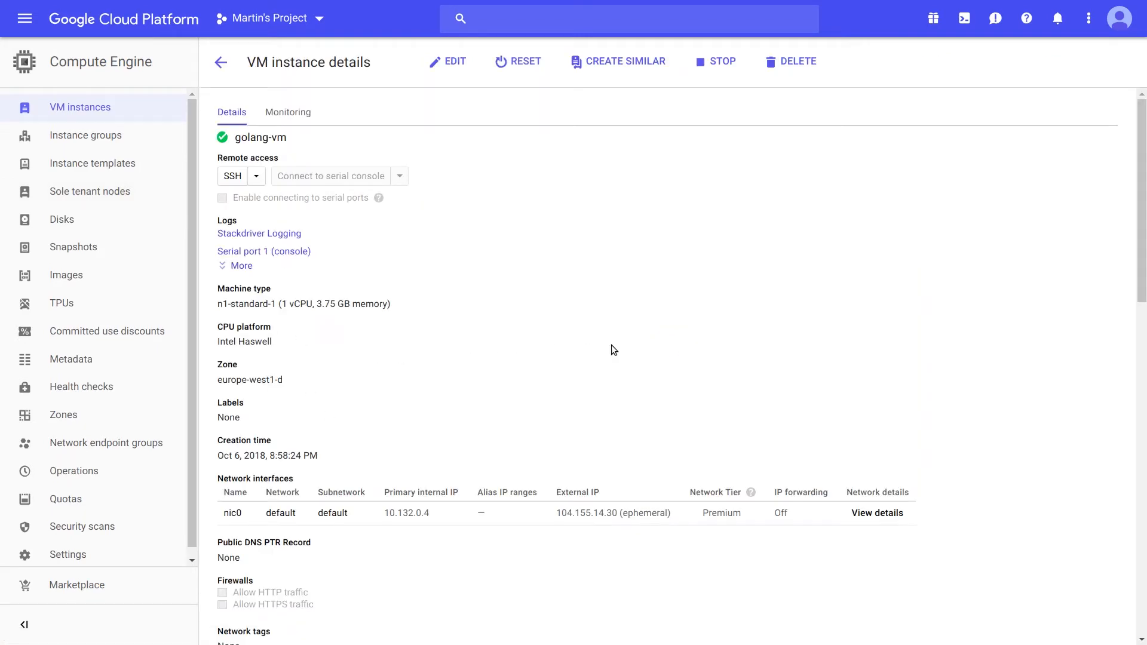
{"action": "scroll", "scroll_direction": "down", "scroll_amount": 3}
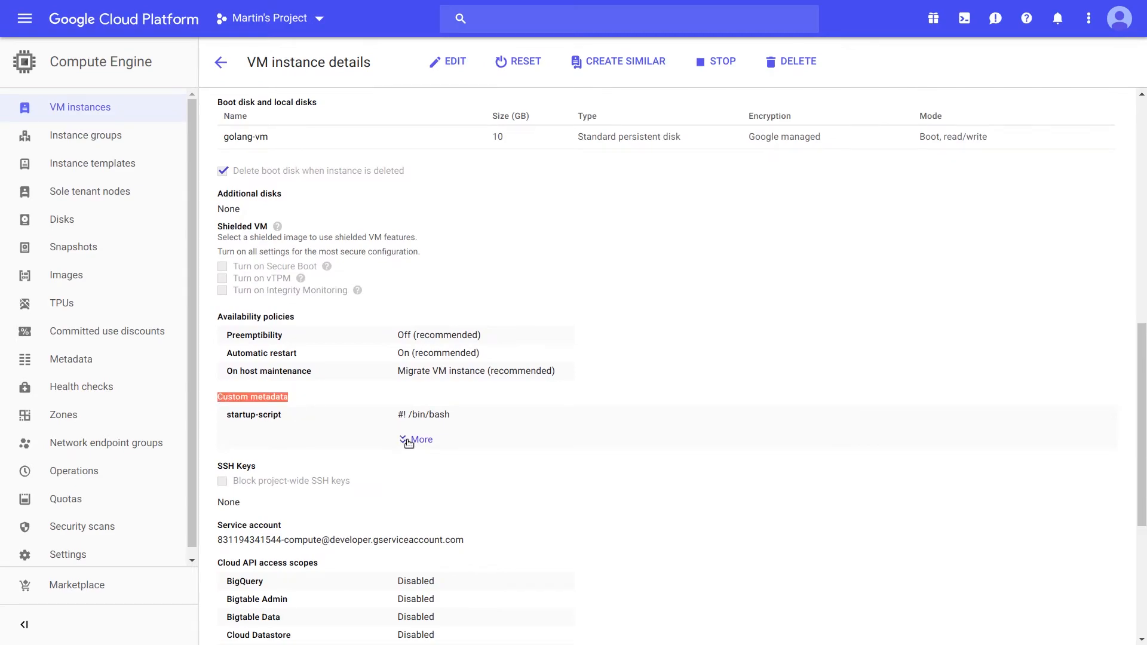
{"action": "left_click", "coordinate": [420, 440]}
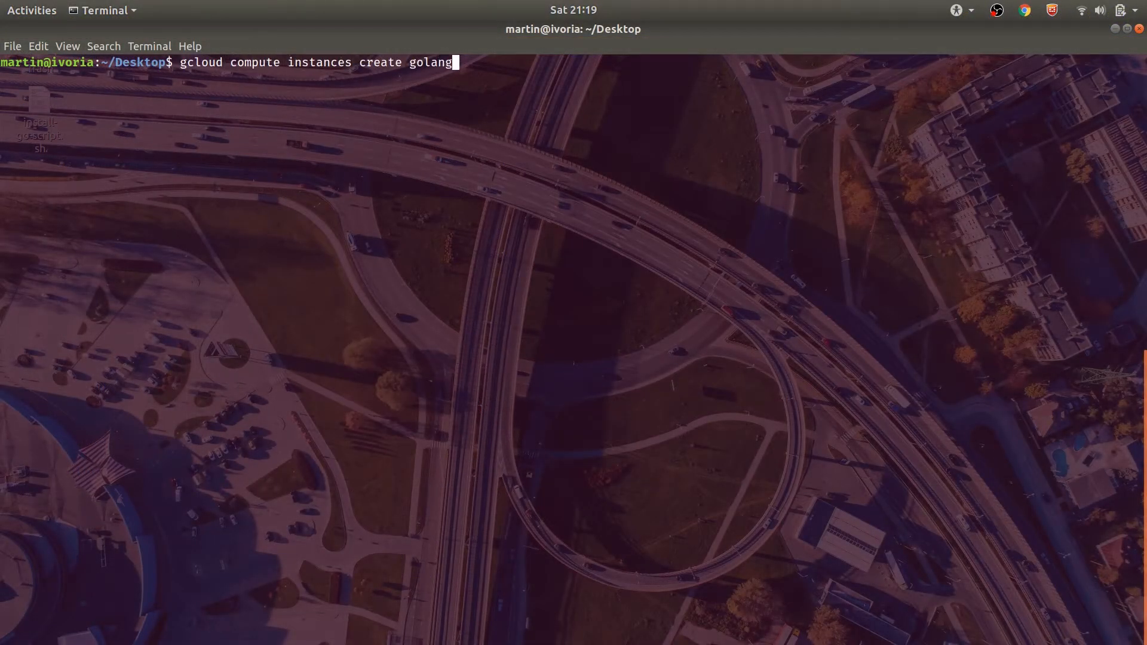
Create golang-vm2 in europe-north1-a with --metadata-from-file startup-script=install-go-script.sh.
{"action": "type", "text": "-vm2 --m"}
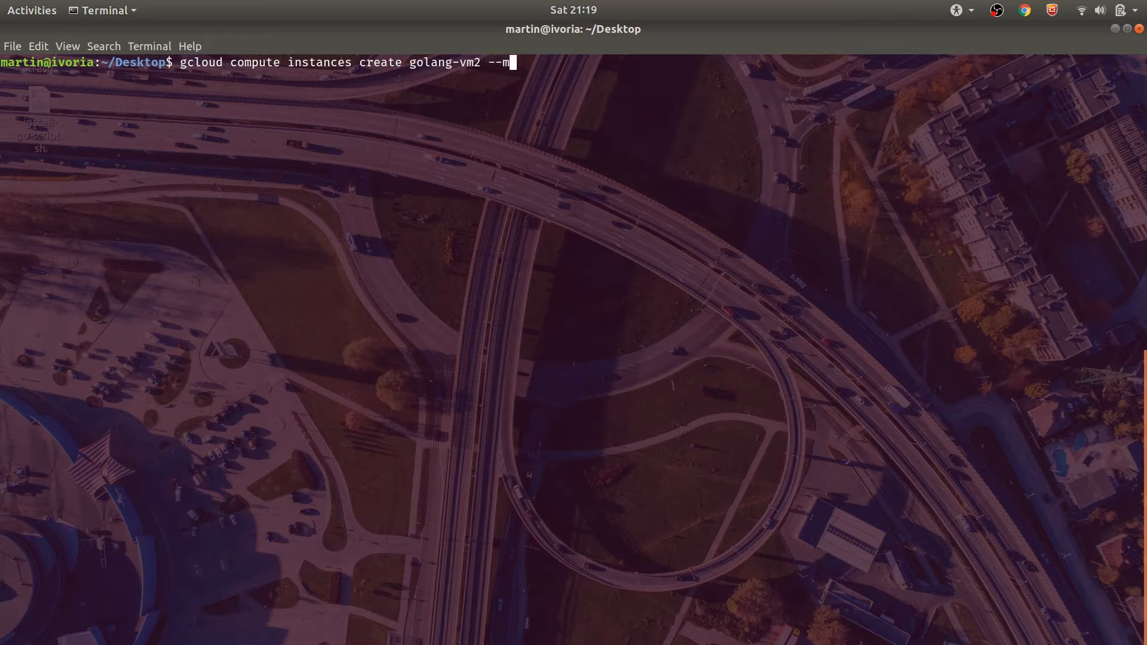
{"action": "type", "text": "etadata-from-f"}
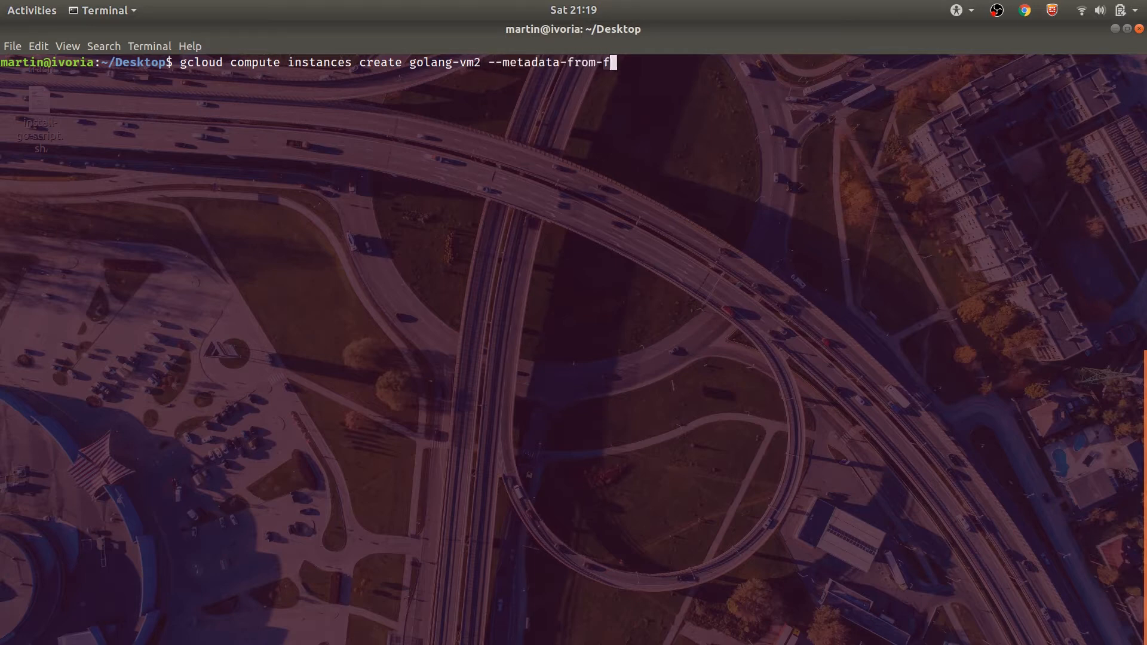
{"action": "type", "text": "ile startup-scri"}
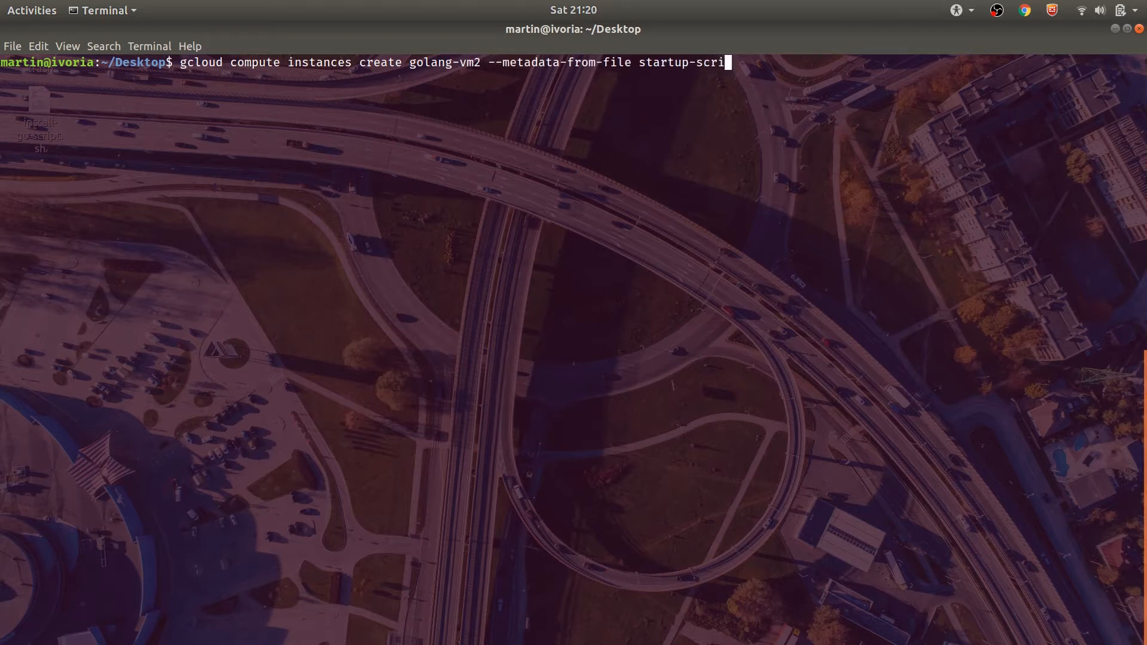
{"action": "type", "text": "pt="}
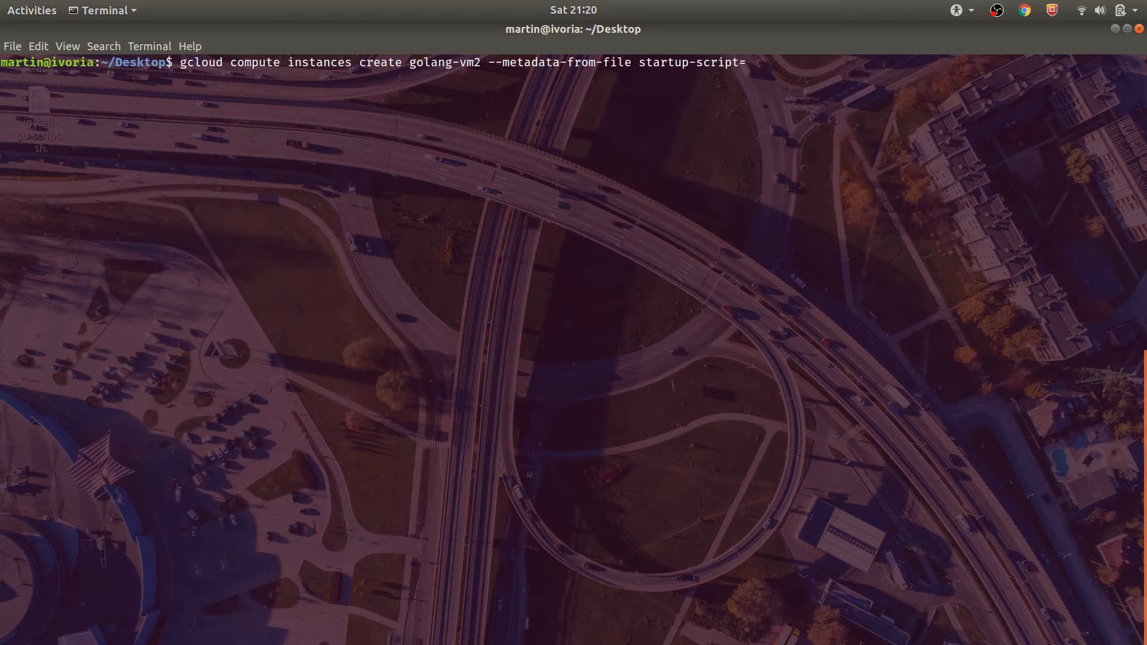
{"action": "type", "text": "install-go"}
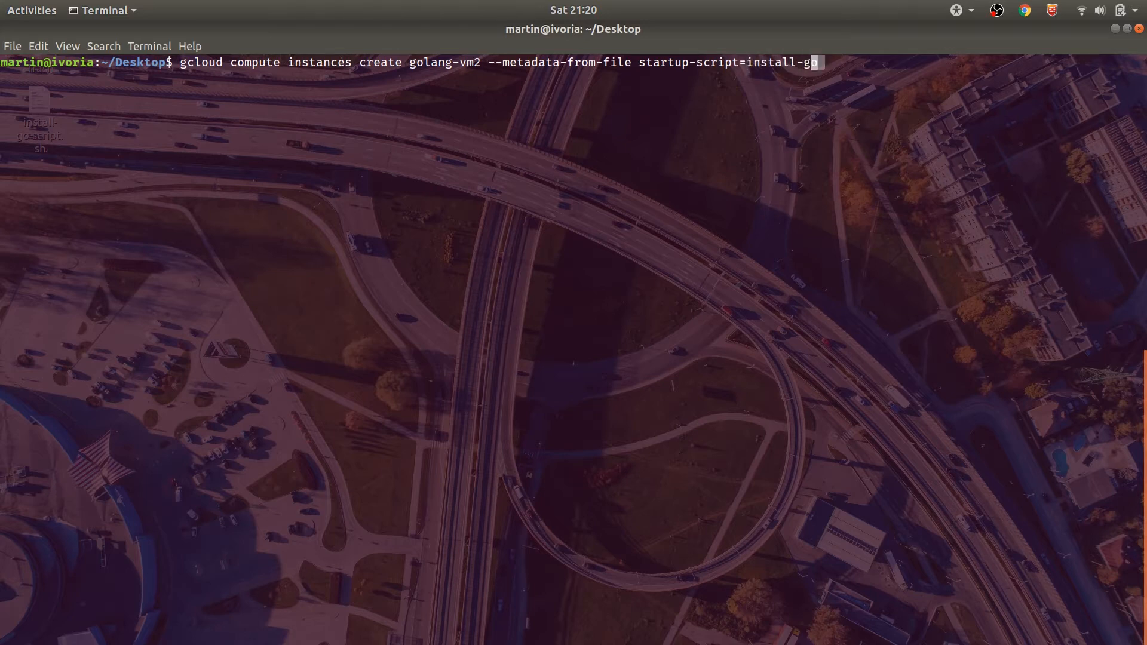
{"action": "type", "text": "-script.sh"}
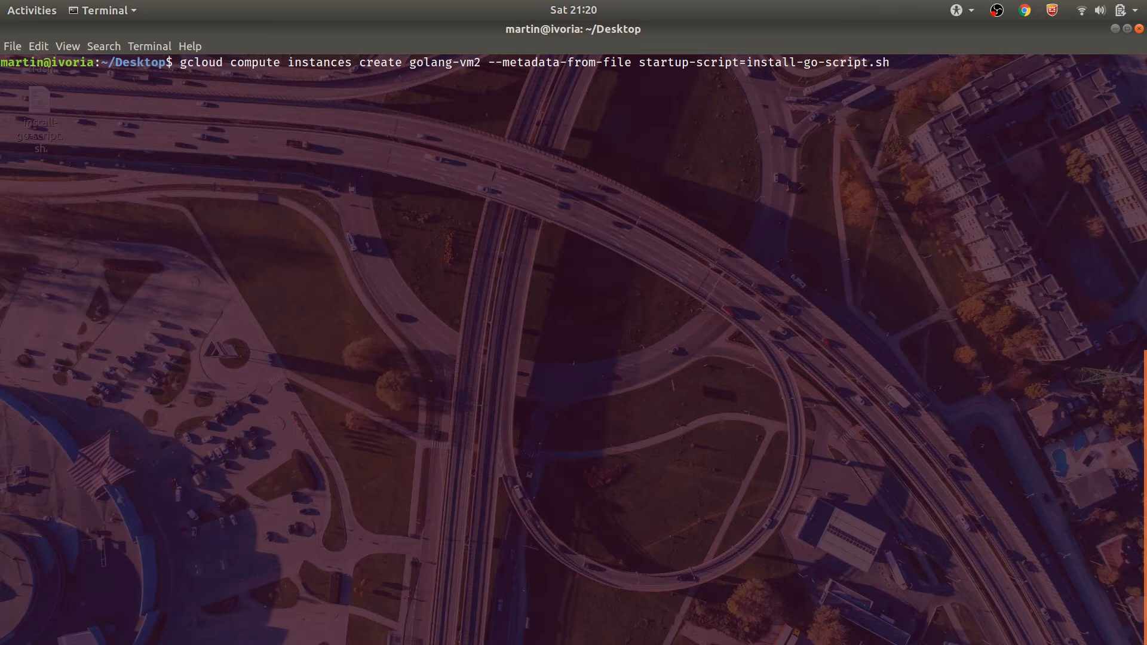
{"action": "type", "text": "--zone"}
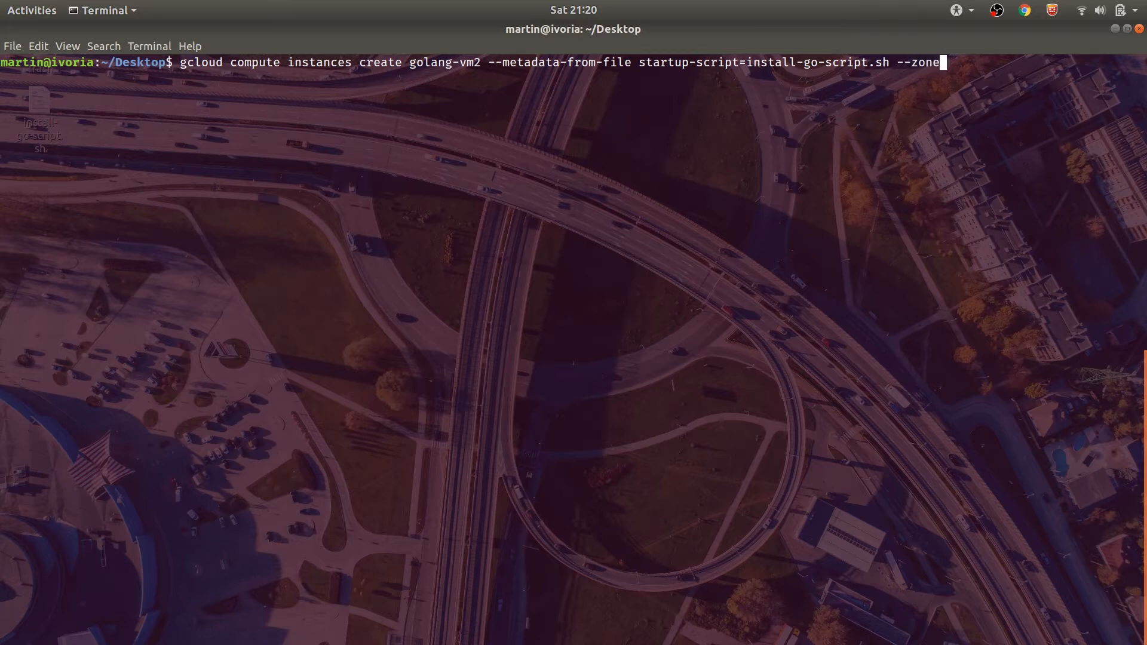
{"action": "type", "text": "=europe-north"}
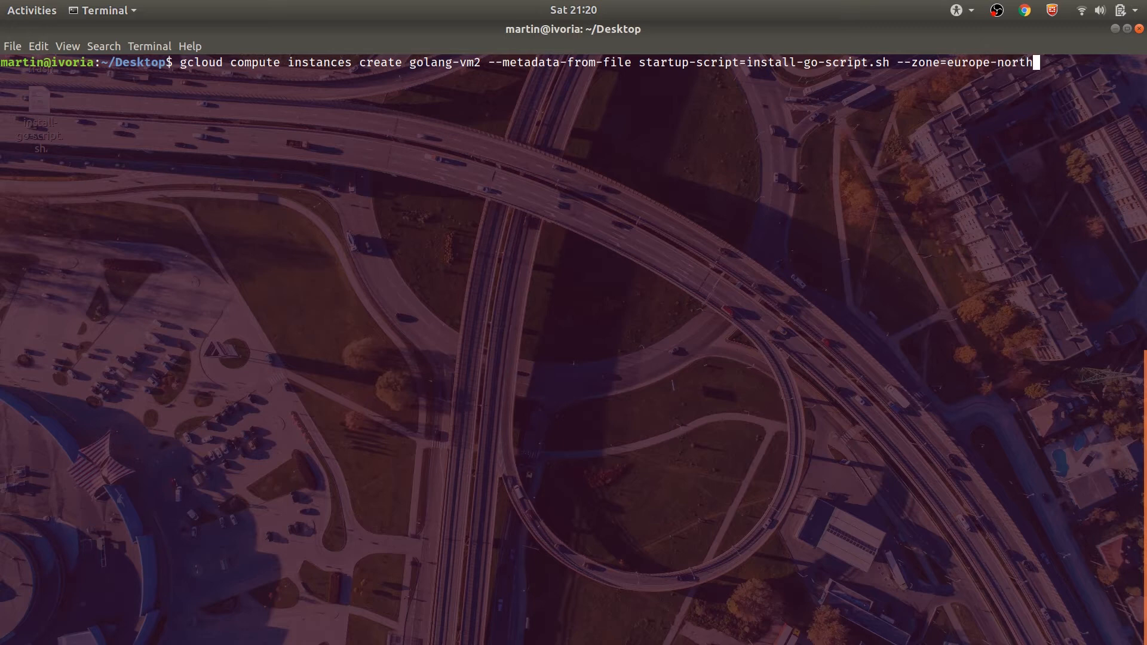
{"action": "type", "text": "1-a"}
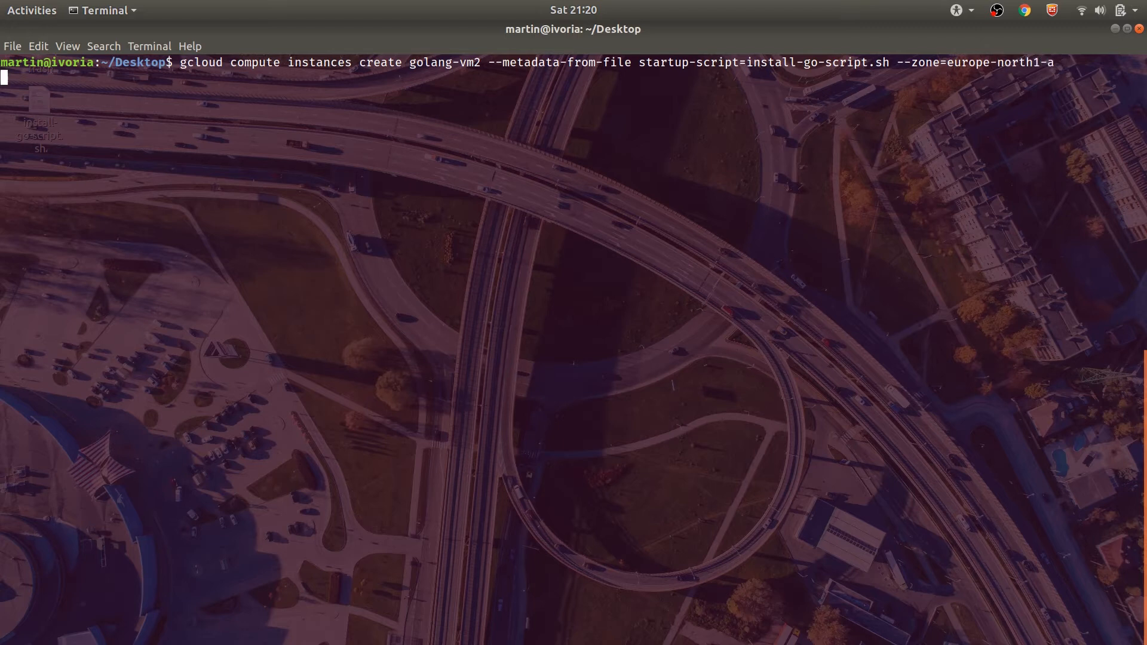
{"action": "type", "text": "gcloud"}
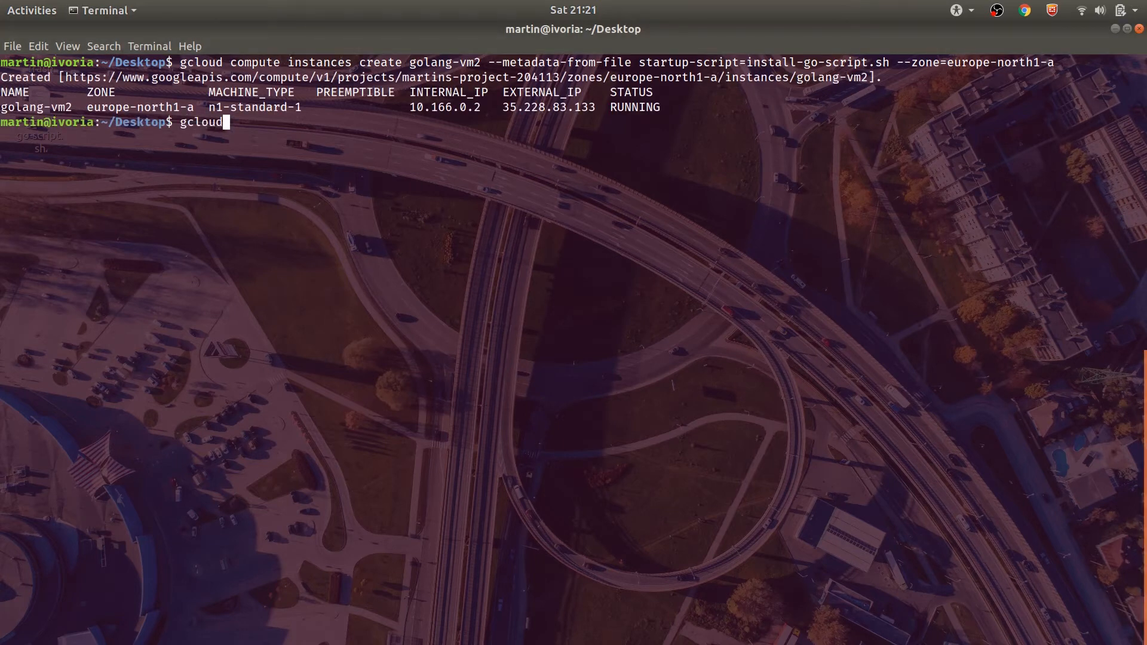
SSH into golang-vm2 as martin, tail /var/log/syslog for the Go install lines, then run go version.
{"action": "type", "text": "compute ssh mar"}
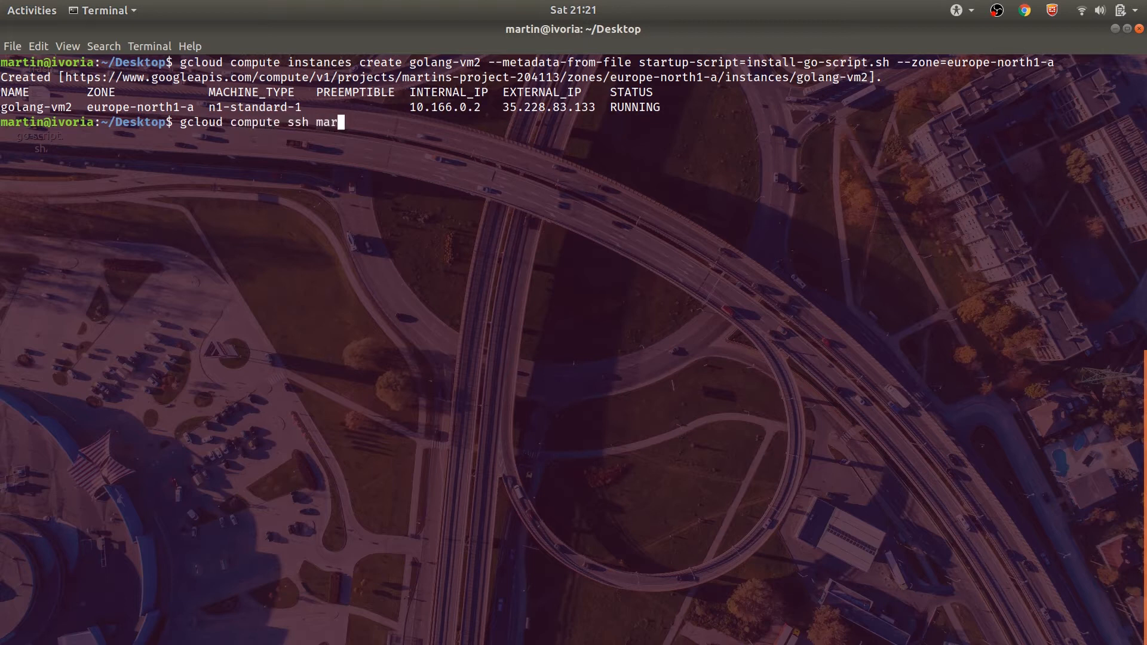
{"action": "type", "text": "tin@golang-vm2 --zone=europe-north1-a"}
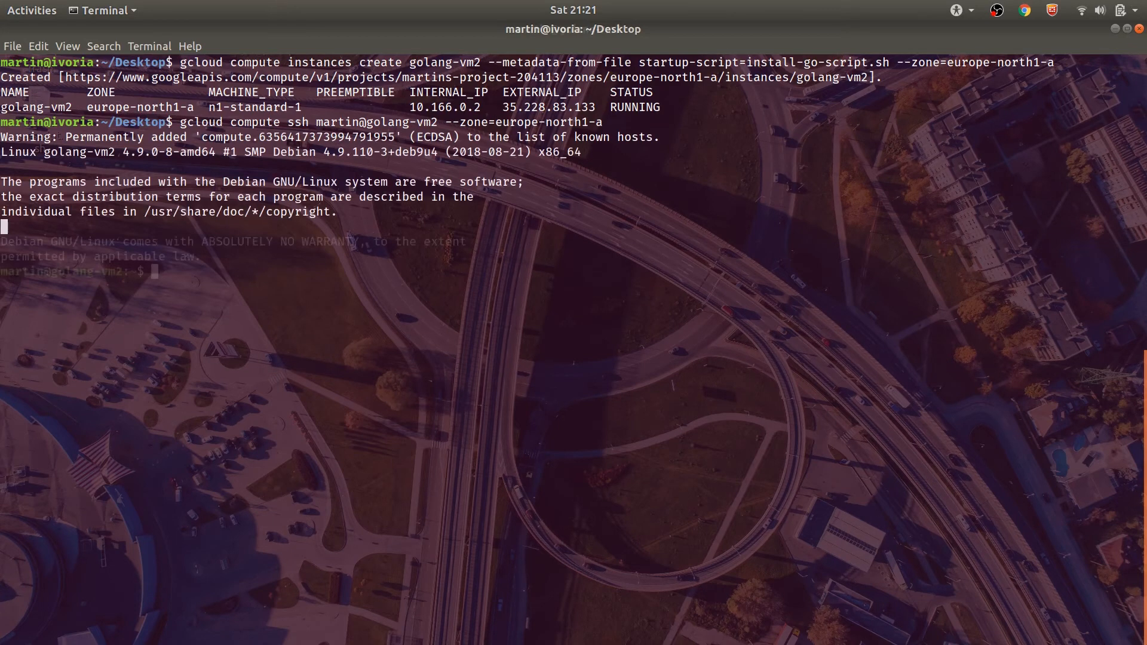
{"action": "type", "text": "tail -n 10 /var/log/s"}
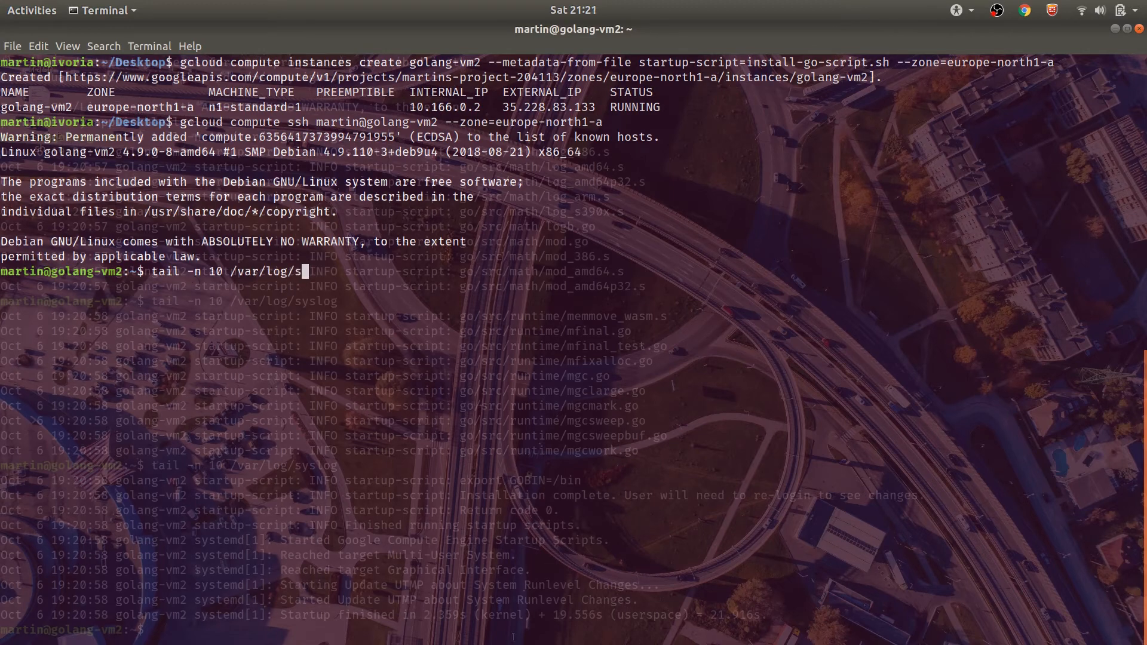
{"action": "key", "text": "Return"}
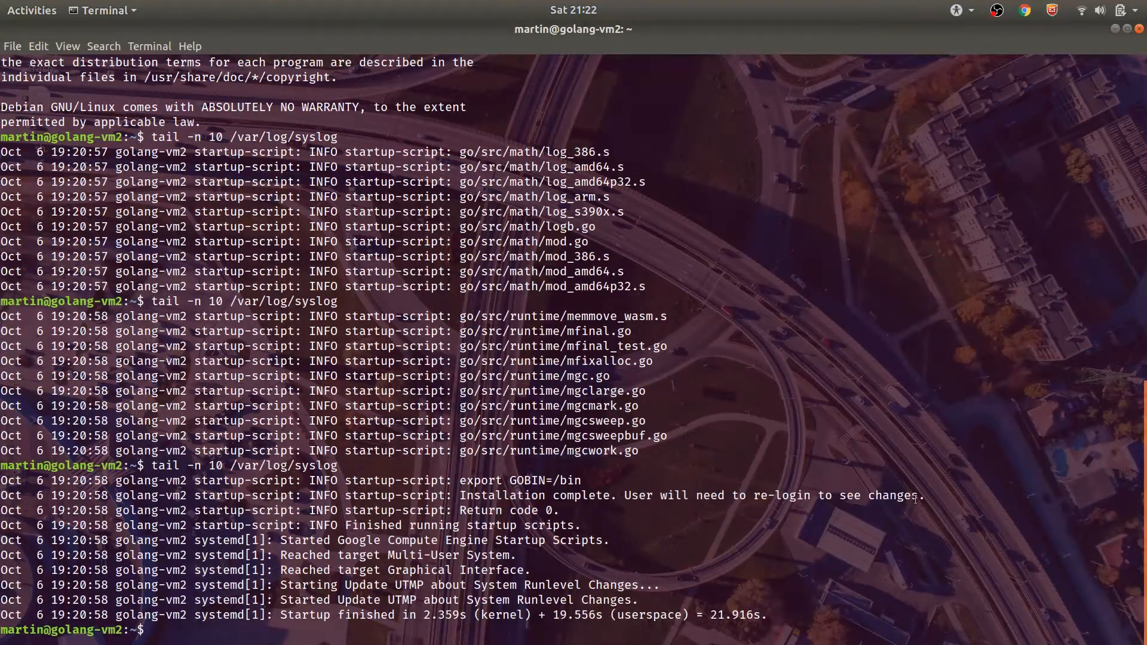
{"action": "type", "text": "go version"}
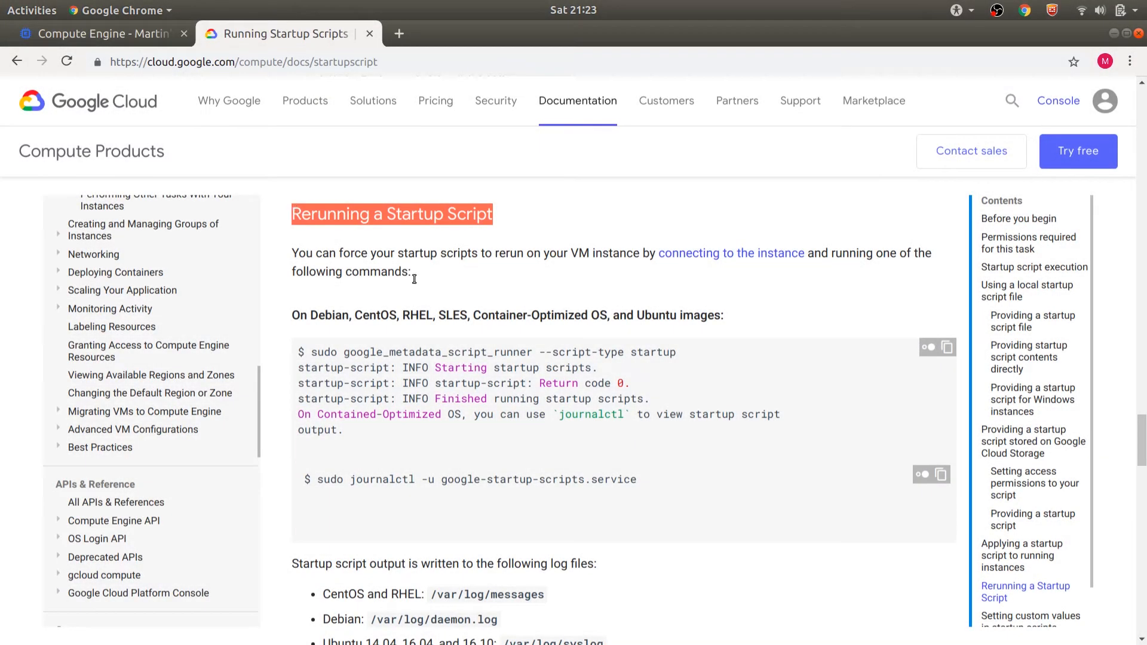
Scroll the Running Startup Scripts docs to the per-OS startup log file locations.
{"action": "left_click", "coordinate": [746, 489]}
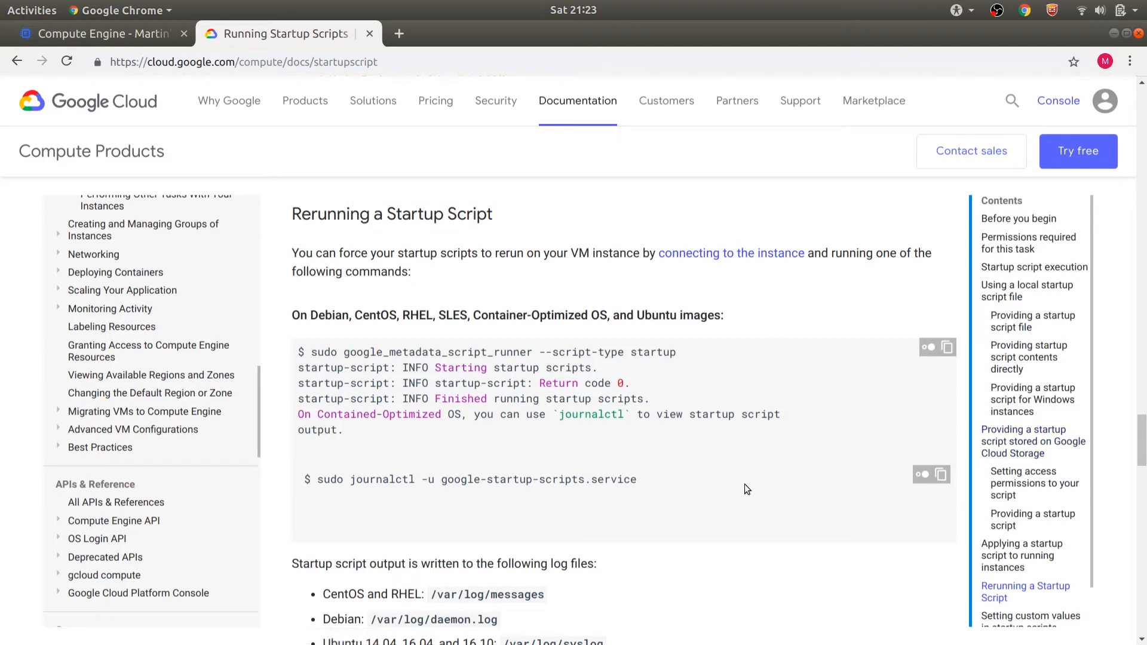
{"action": "scroll", "scroll_direction": "down", "scroll_amount": 3}
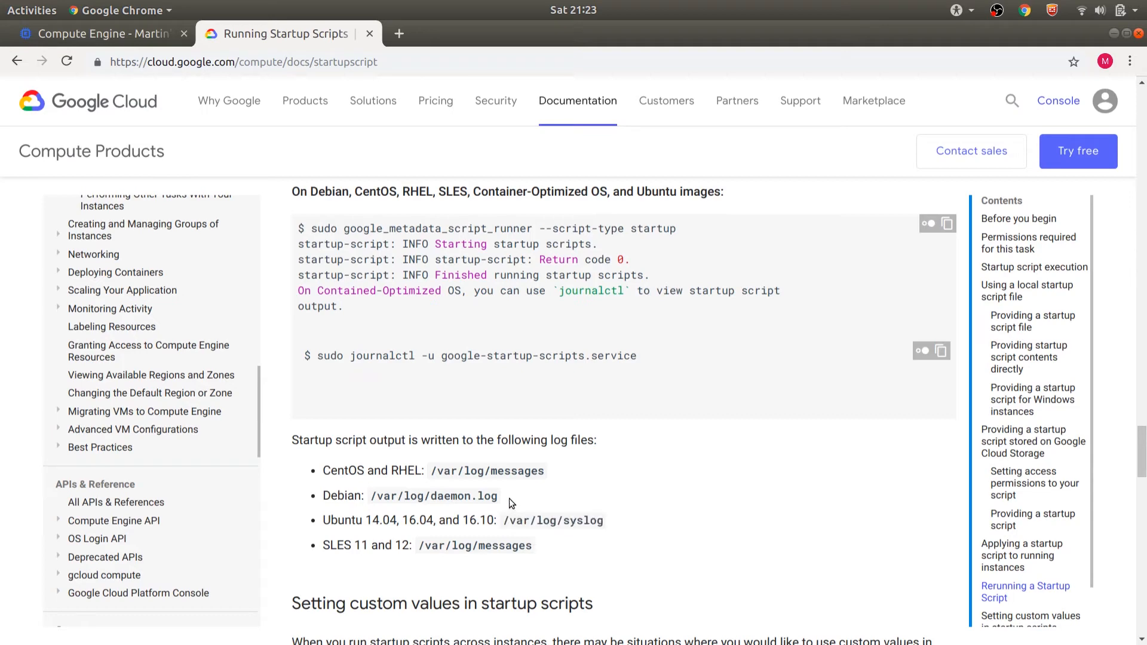
{"action": "mouse_move", "coordinate": [714, 500]}
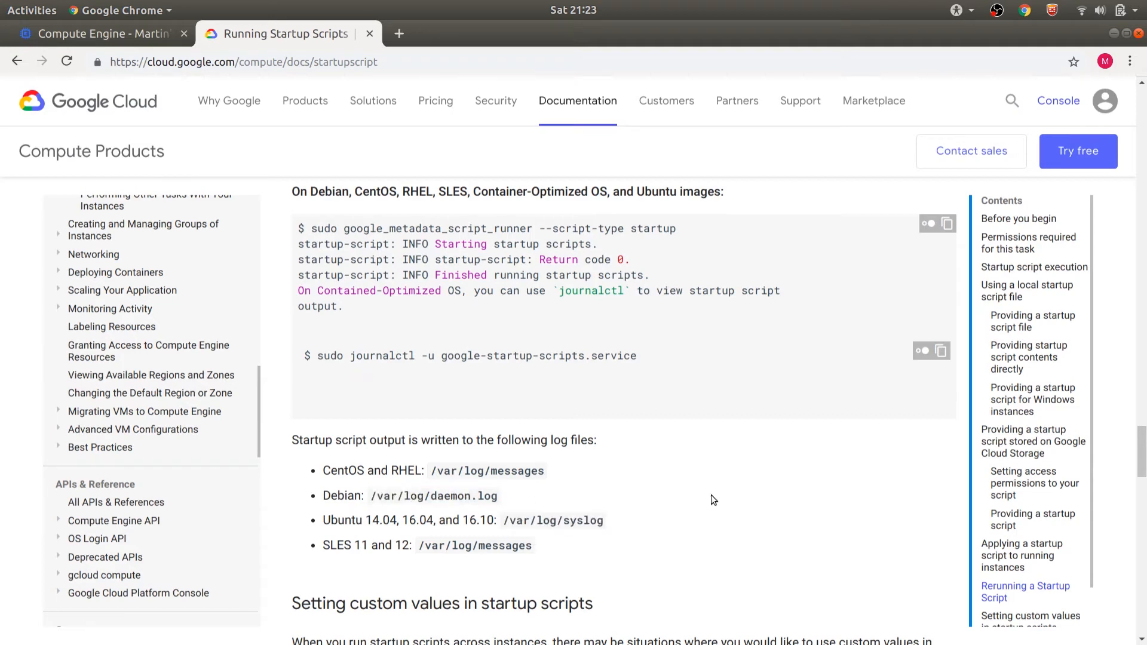
{"action": "mouse_move", "coordinate": [496, 602]}
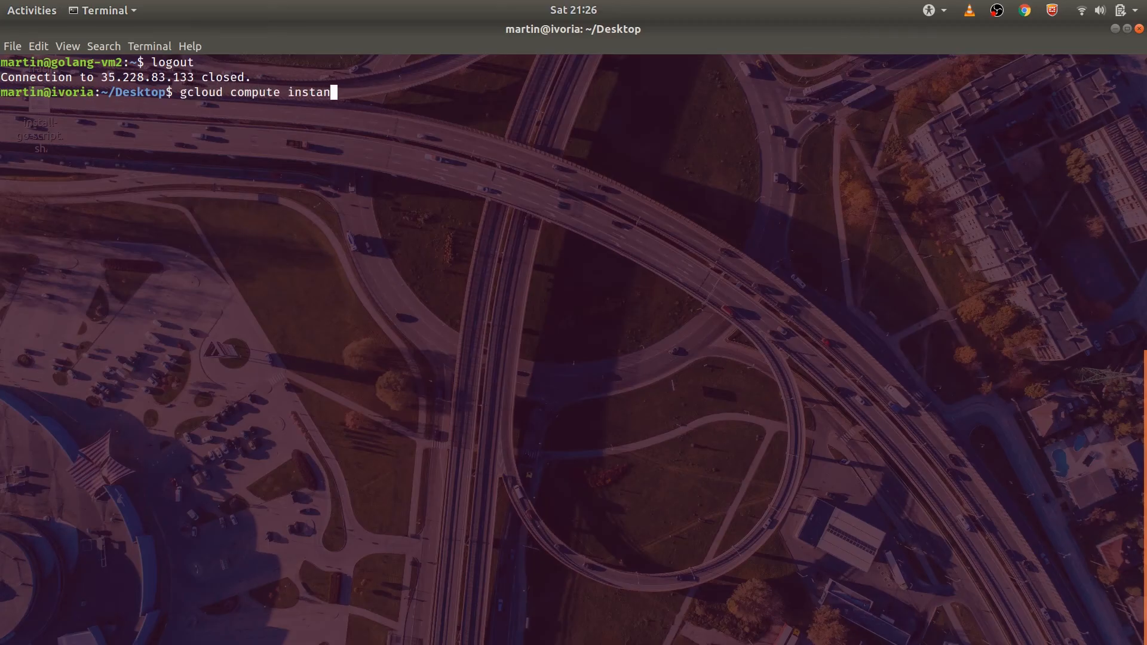
List instances, then delete golang-vm in europe-west1-d, answering y to confirm.
{"action": "type", "text": "ces list"}
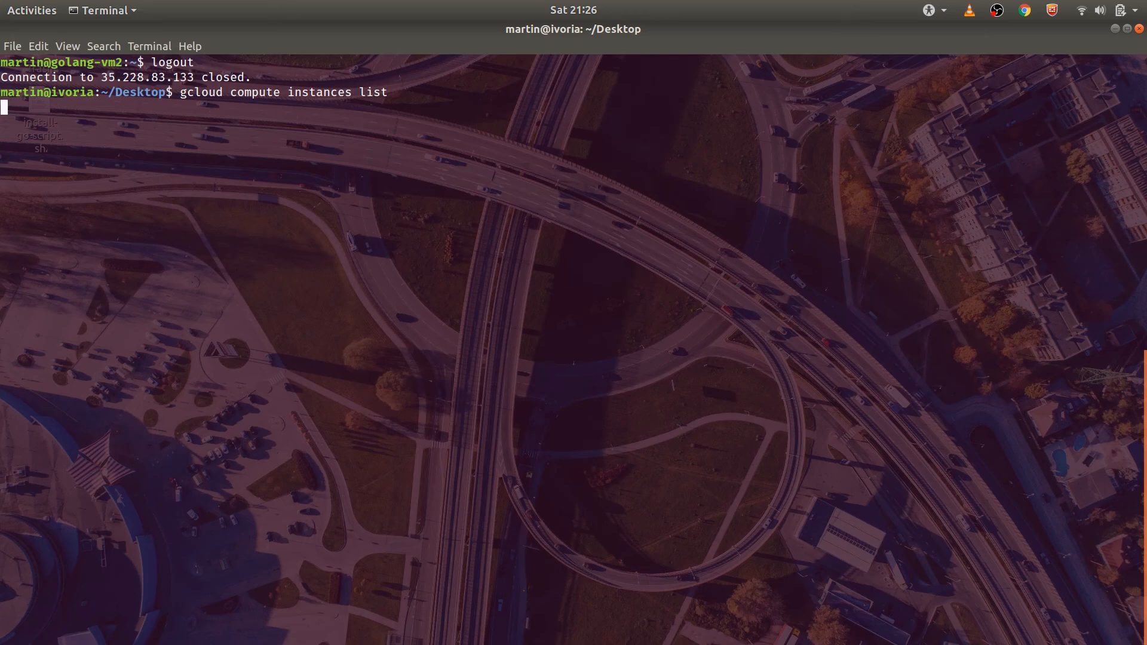
{"action": "type", "text": "gcloud compute instances delete golang-vm"}
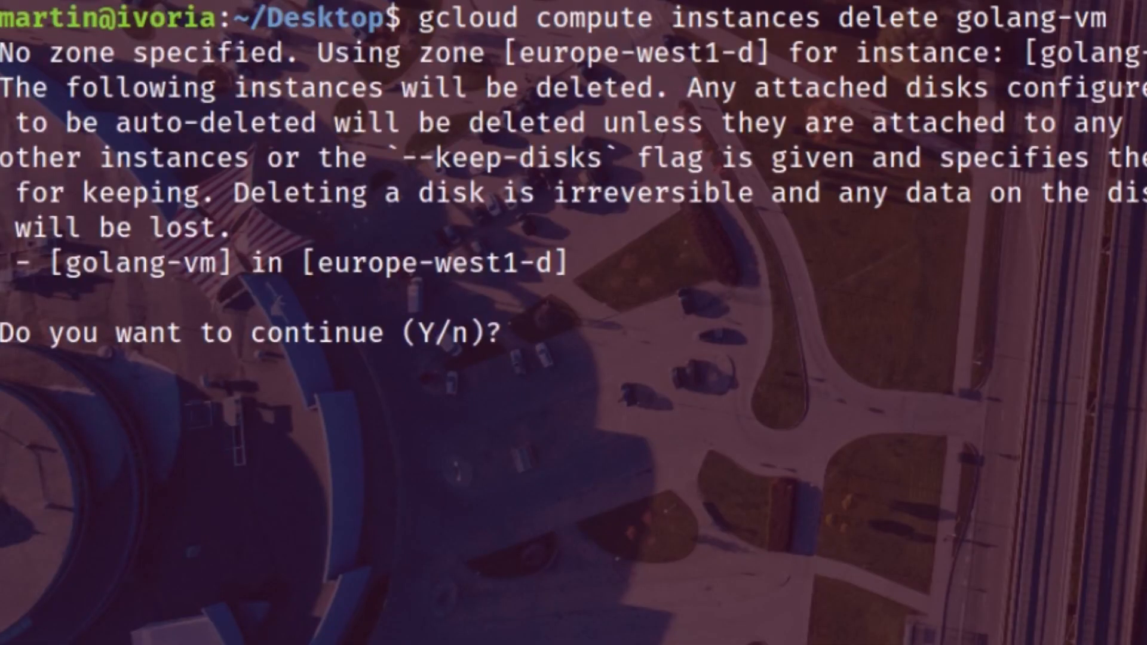
{"action": "type", "text": "y"}
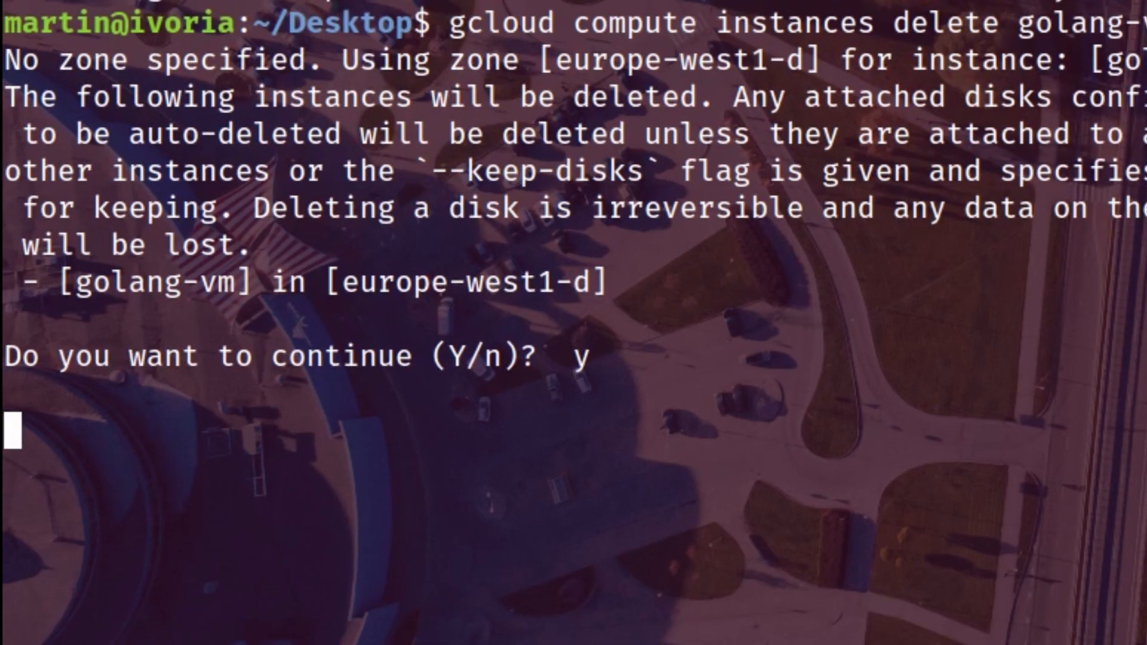